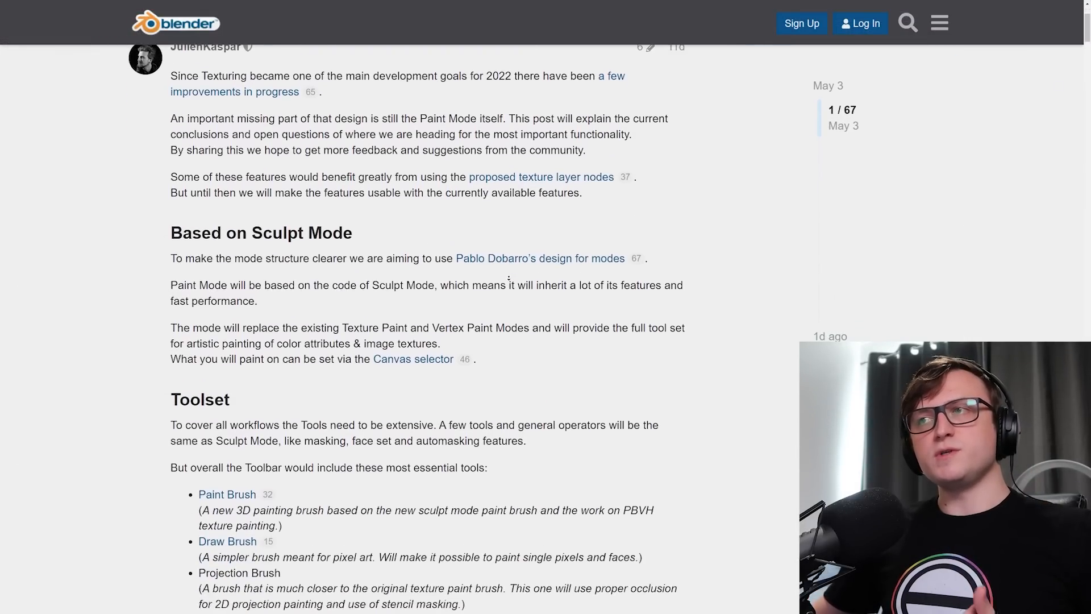
Read down the sculpt-and-paint blog article, highlighting passages and the 'Based on Sculpt Mode' heading.
scroll(down, 3)
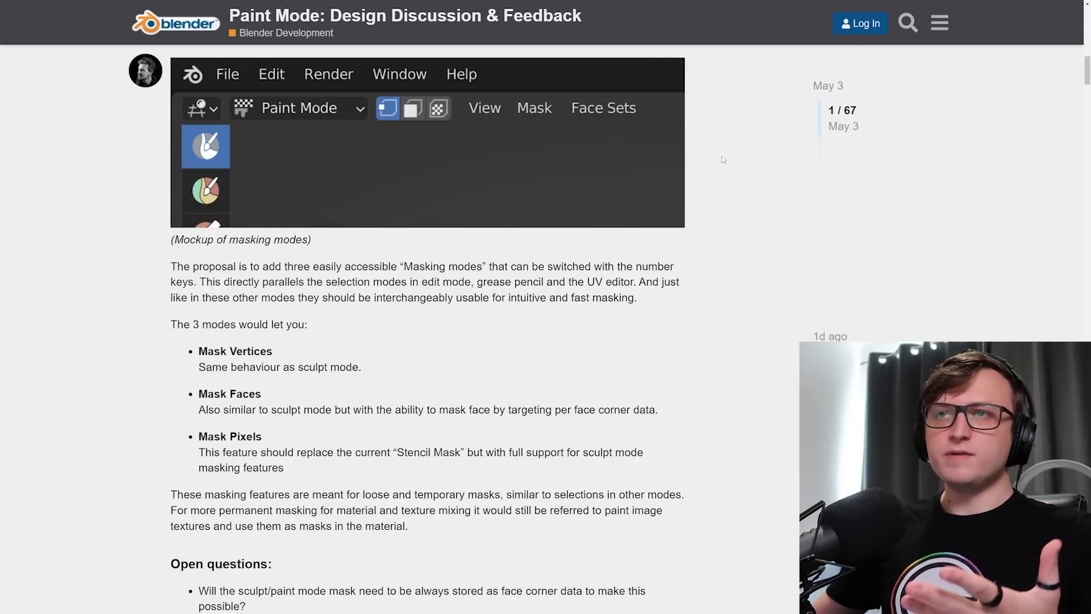
scroll(down, 3)
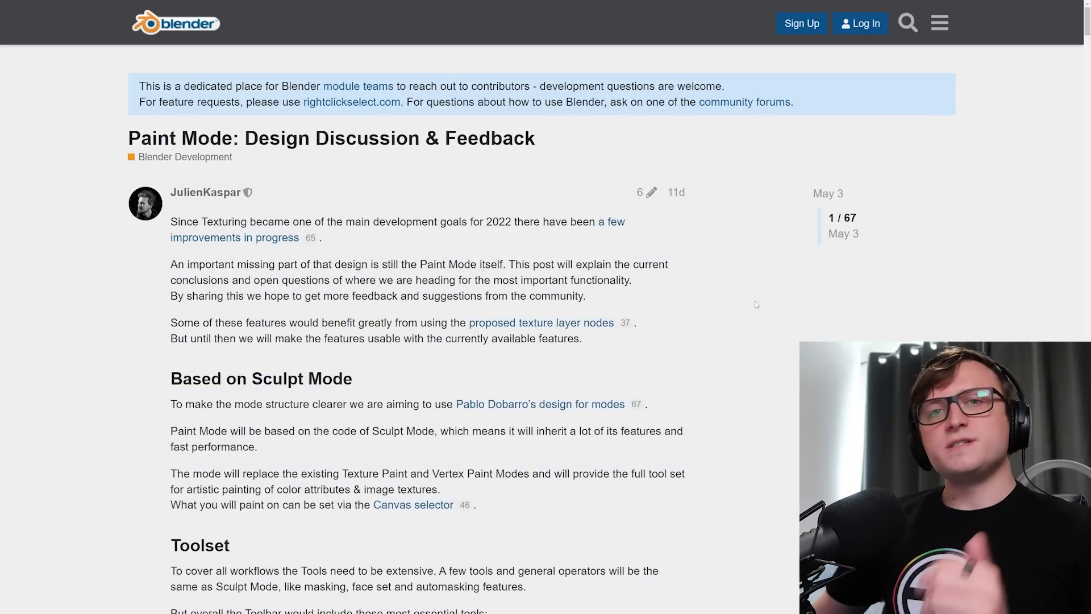
drag(170, 222, 304, 222)
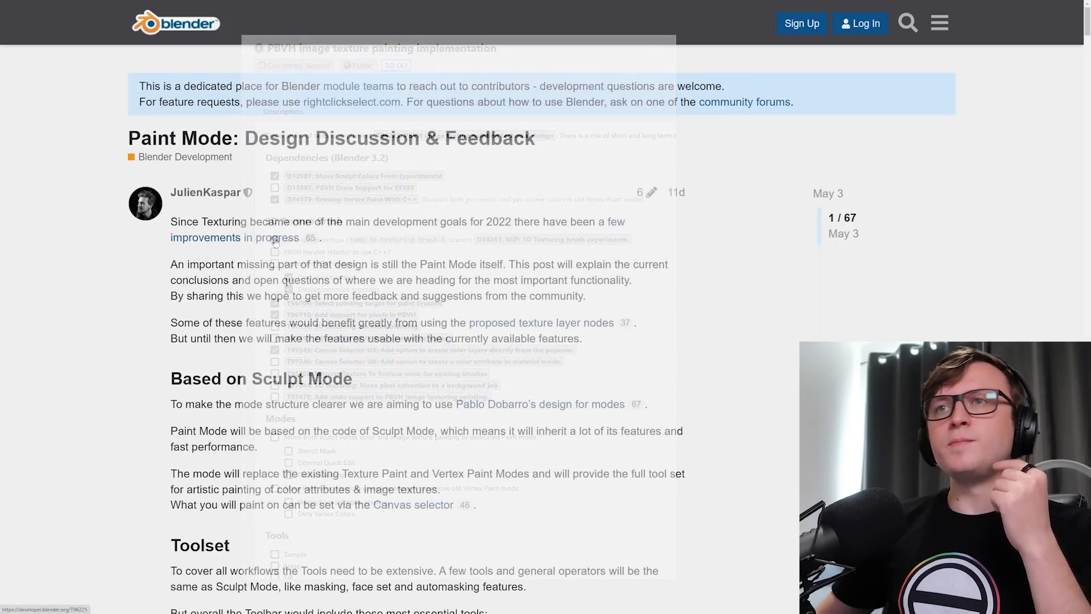
drag(170, 264, 448, 265)
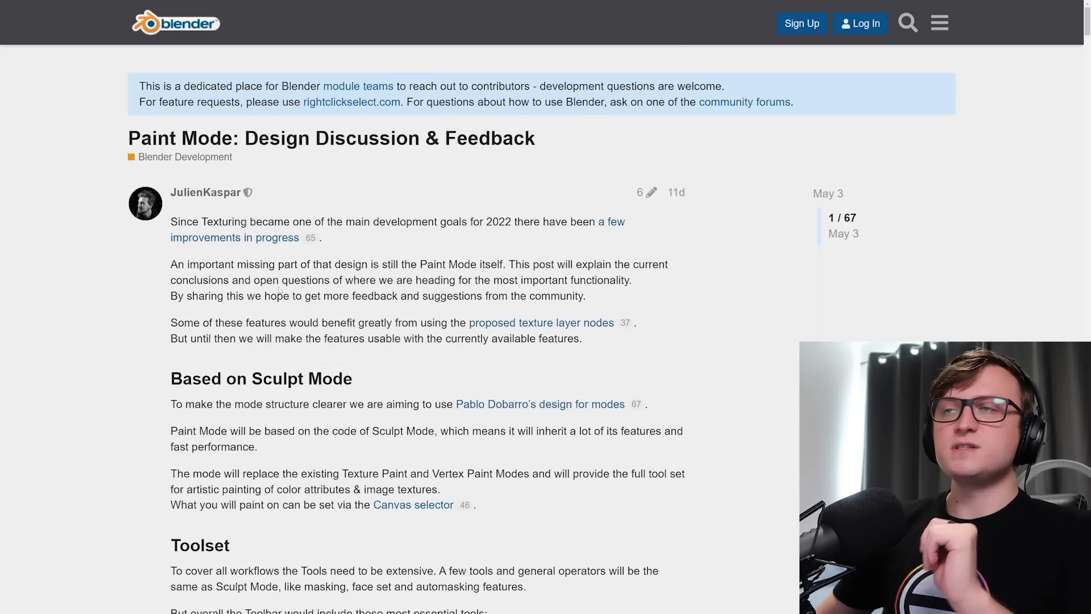
drag(450, 280, 627, 280)
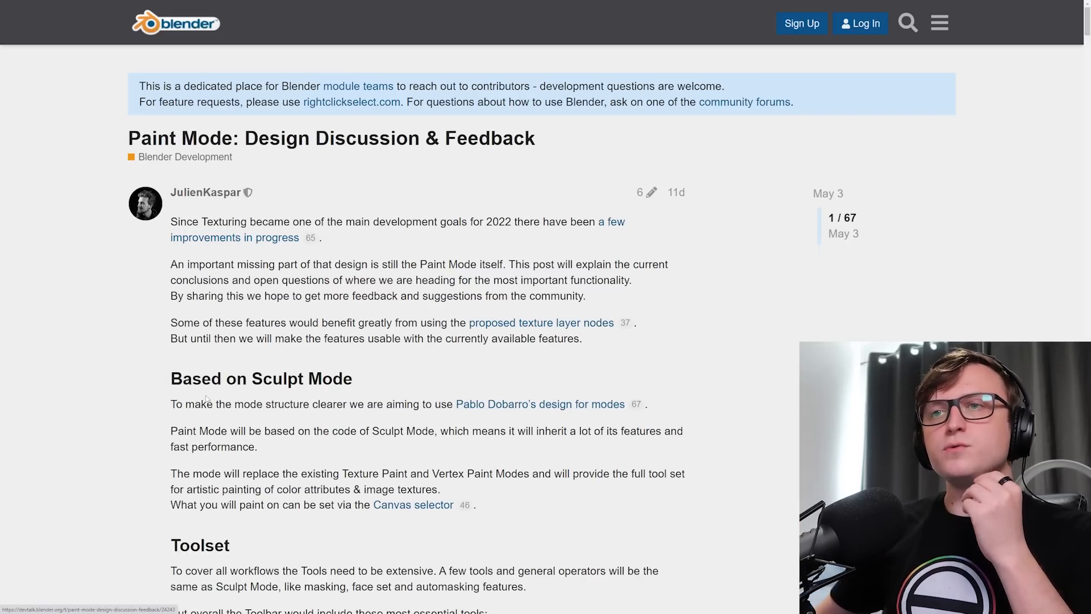
scroll(down, 3)
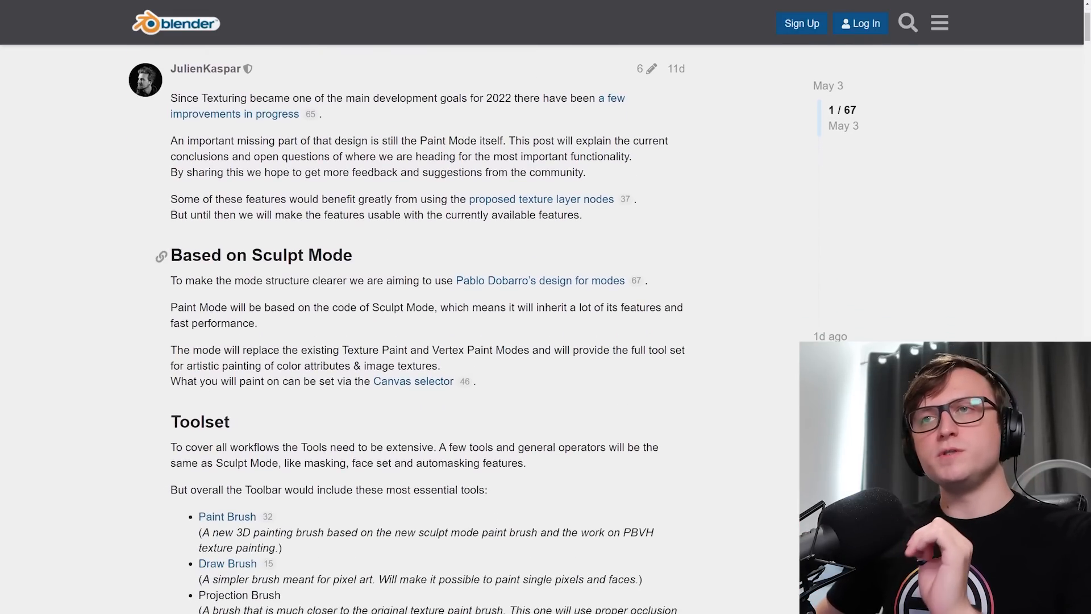
double_click(262, 255)
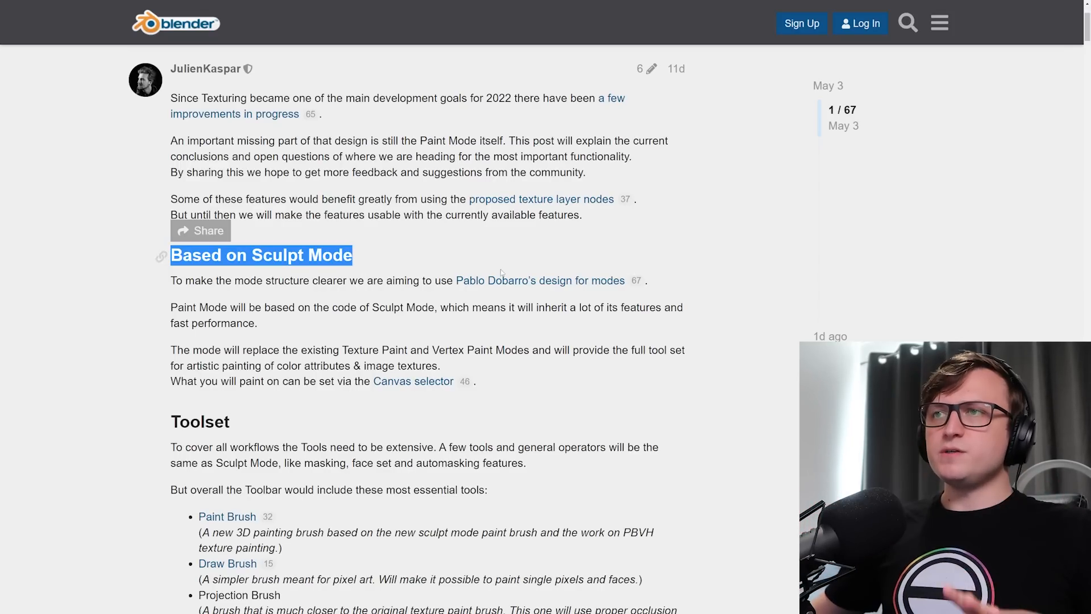
Play the embedded clay brushes EEVEE performance demo video.
scroll(down, 3)
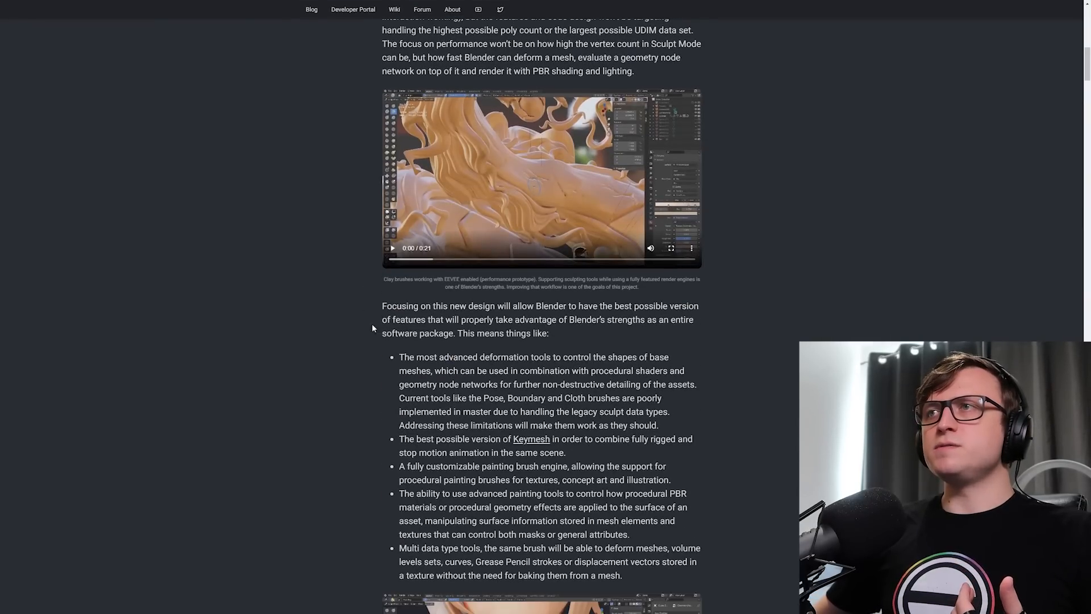
click(671, 248)
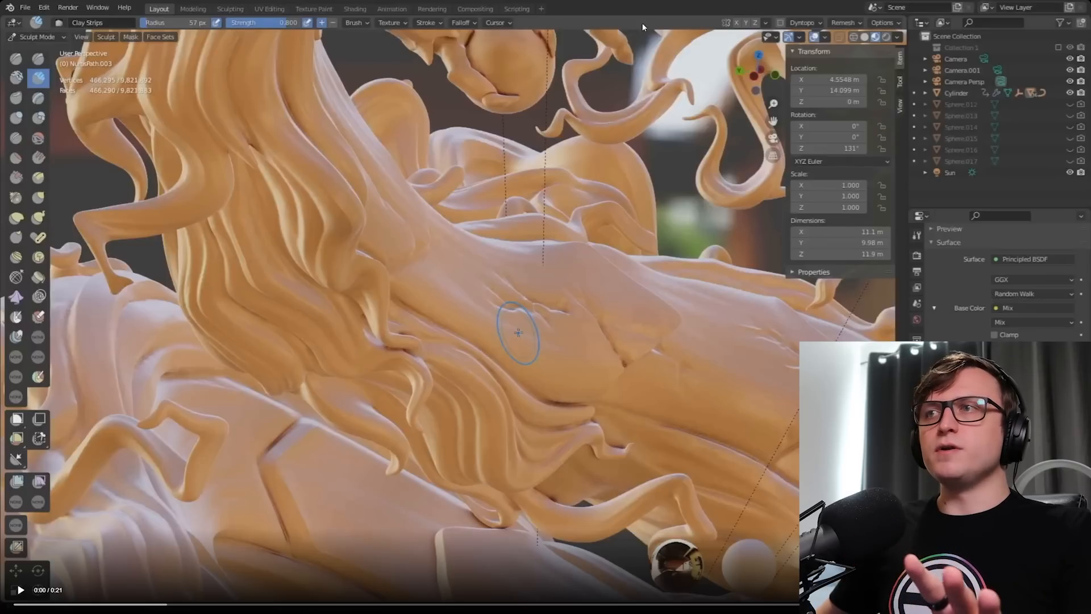
mouse_move(719, 126)
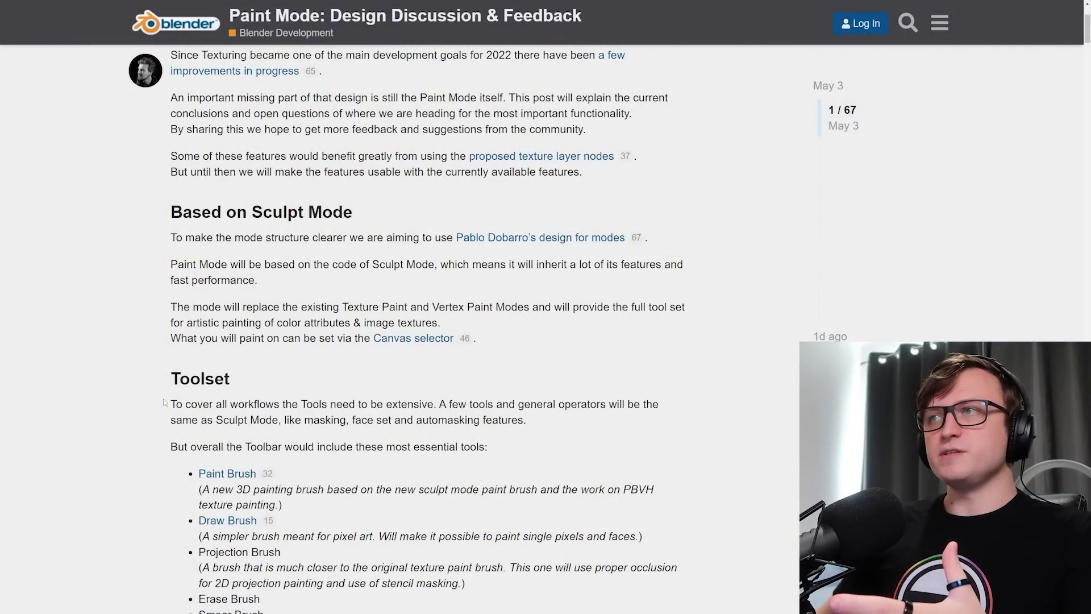
drag(440, 265, 627, 265)
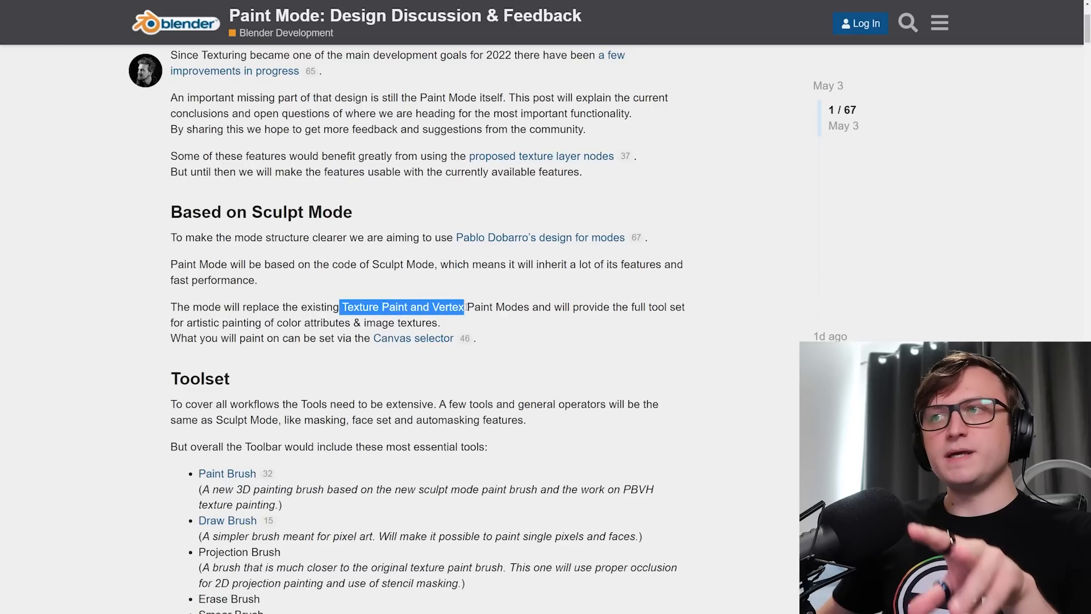
drag(464, 307, 531, 307)
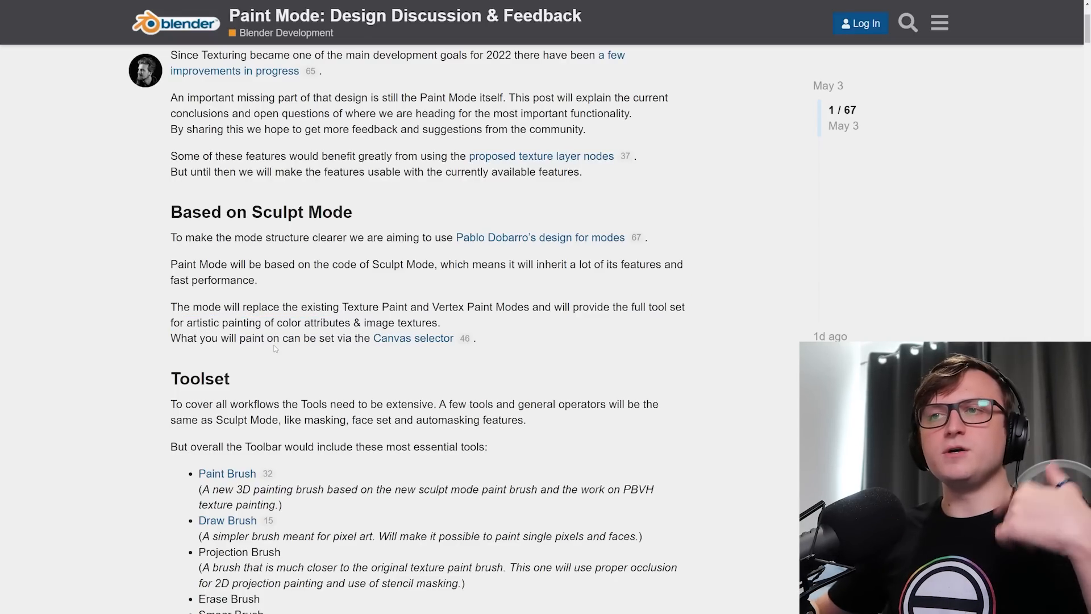
mouse_move(401, 342)
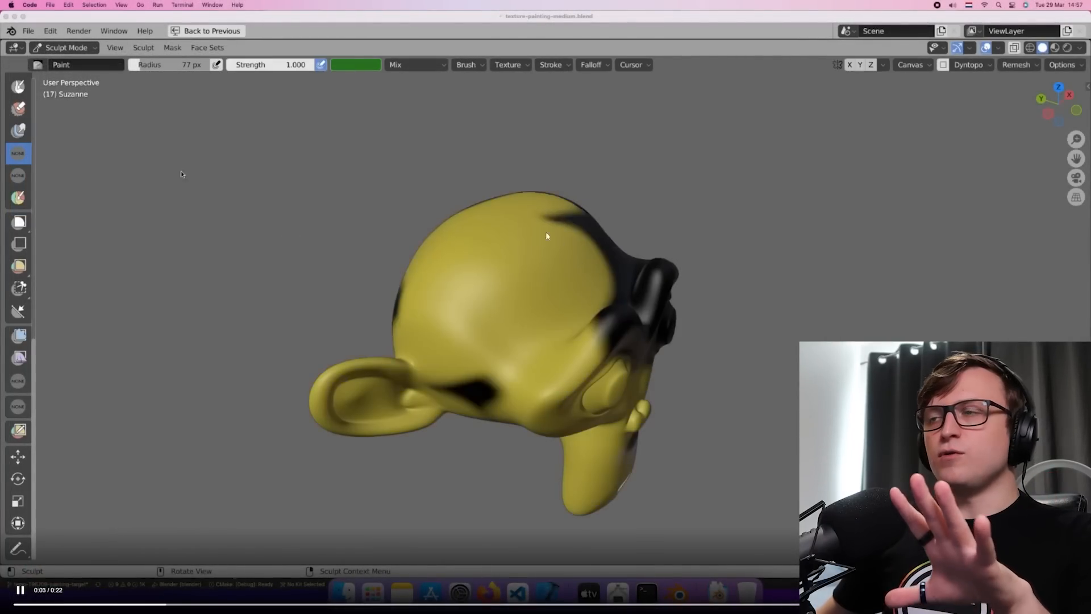
click(912, 64)
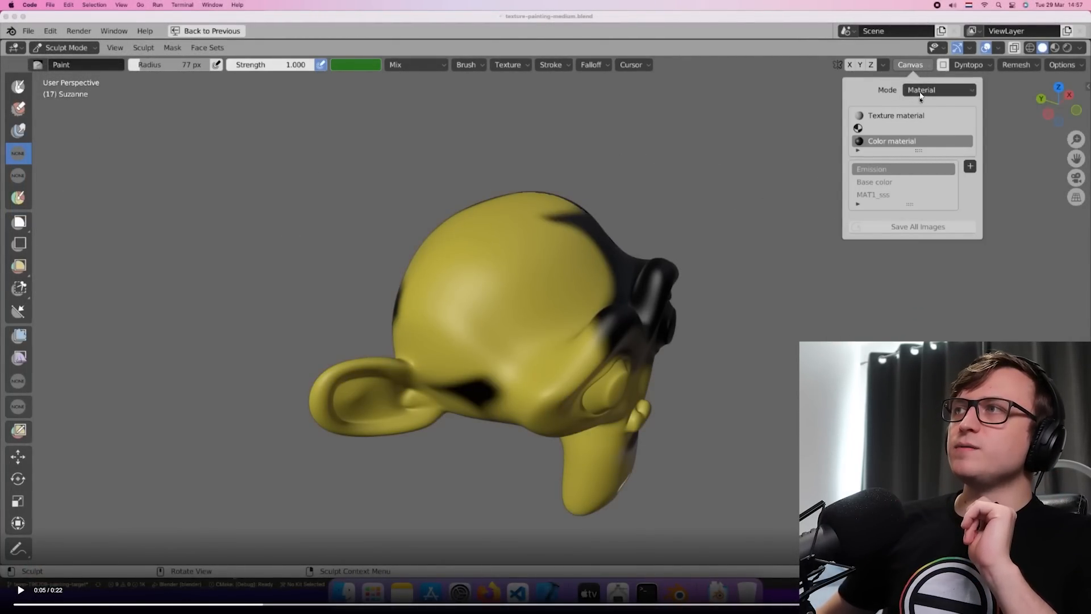
mouse_move(823, 119)
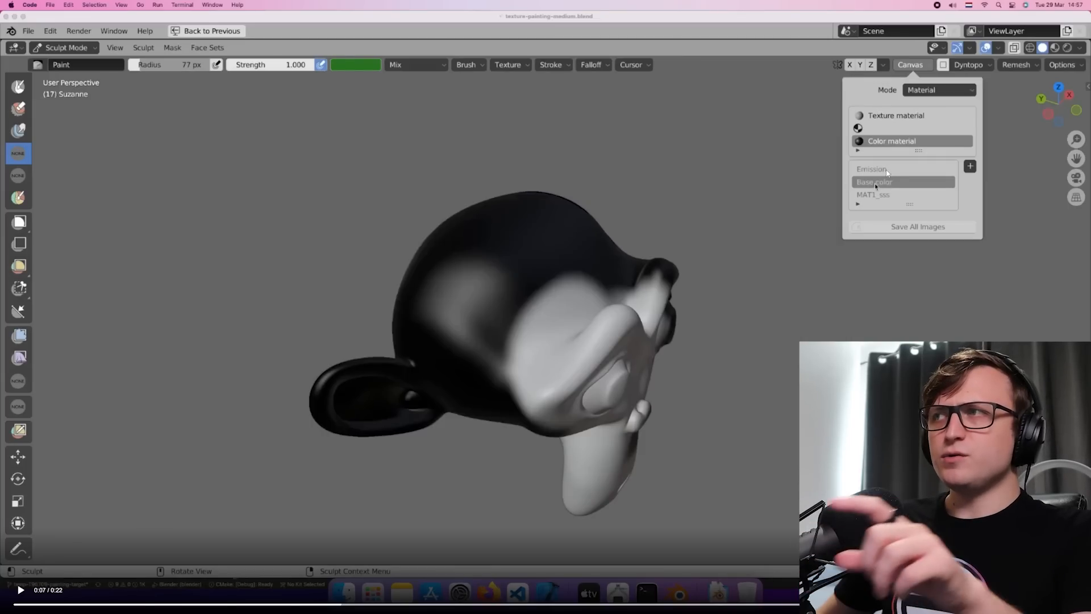
mouse_move(898, 172)
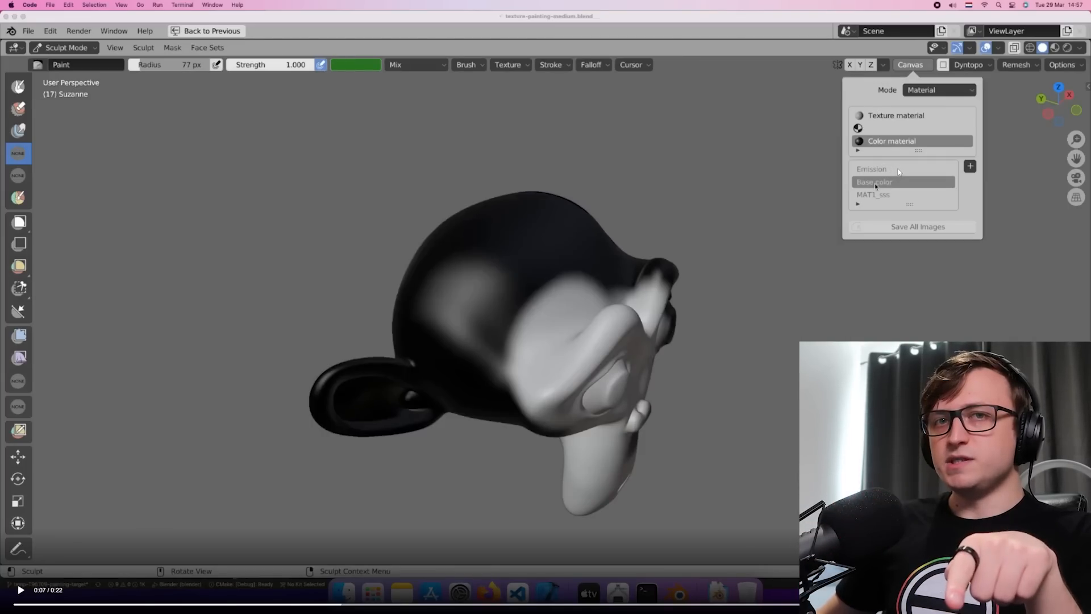
mouse_move(830, 188)
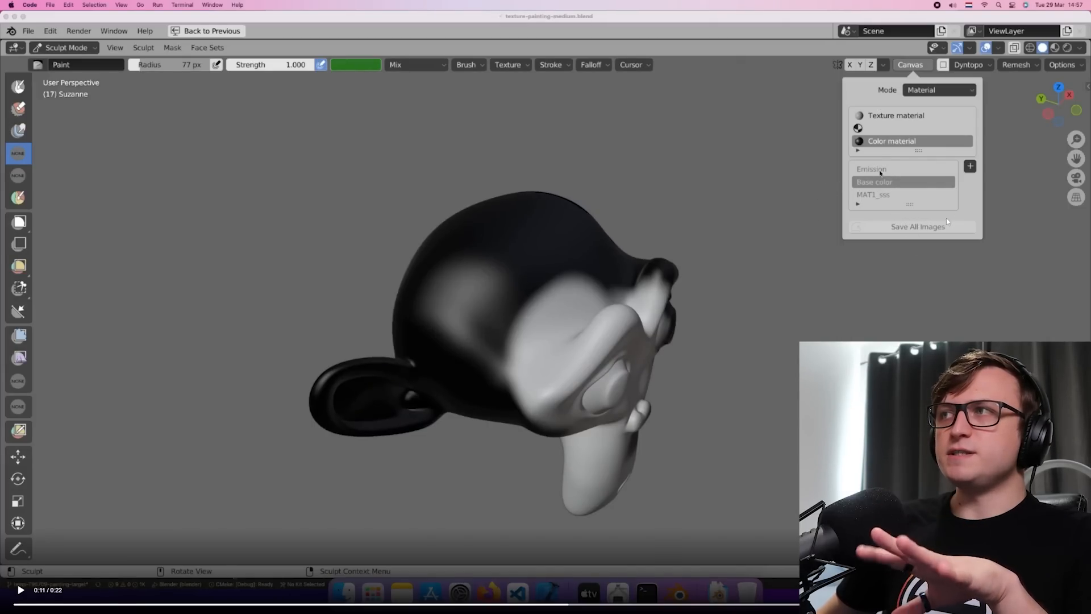
mouse_move(875, 182)
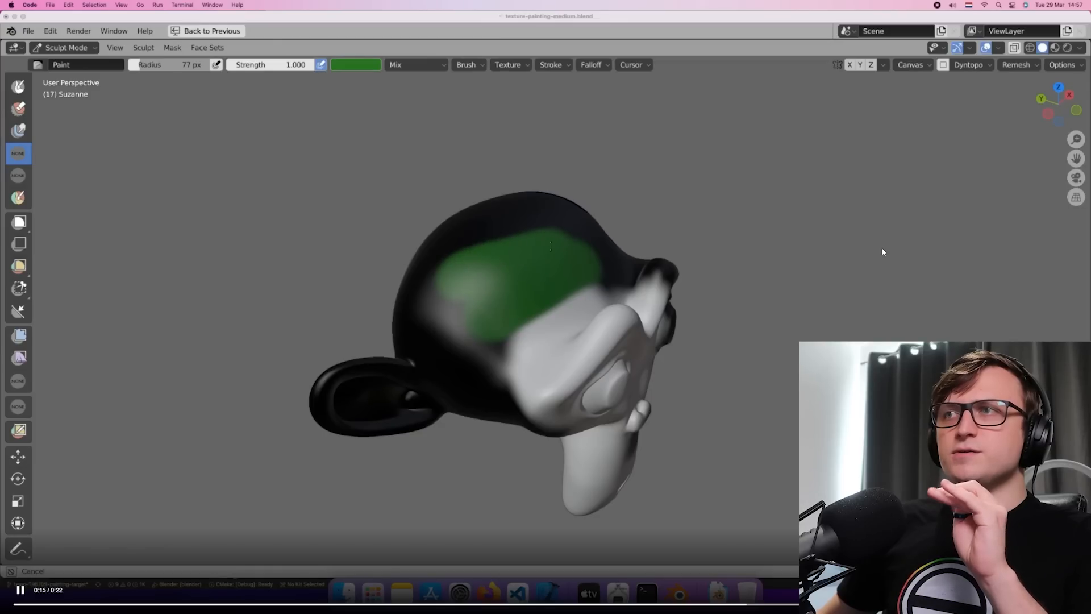
click(913, 64)
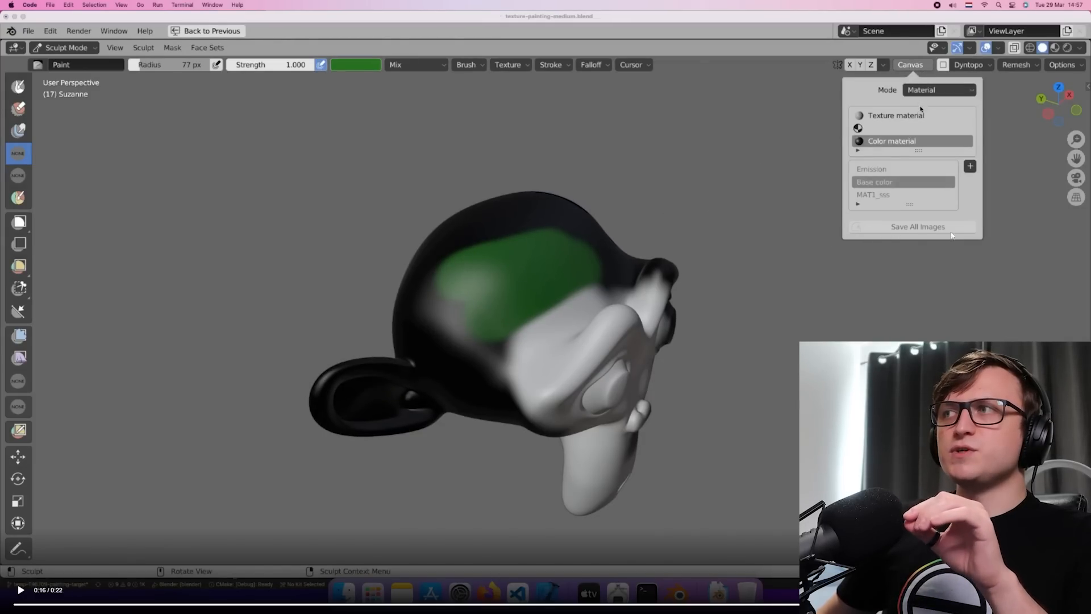
mouse_move(780, 239)
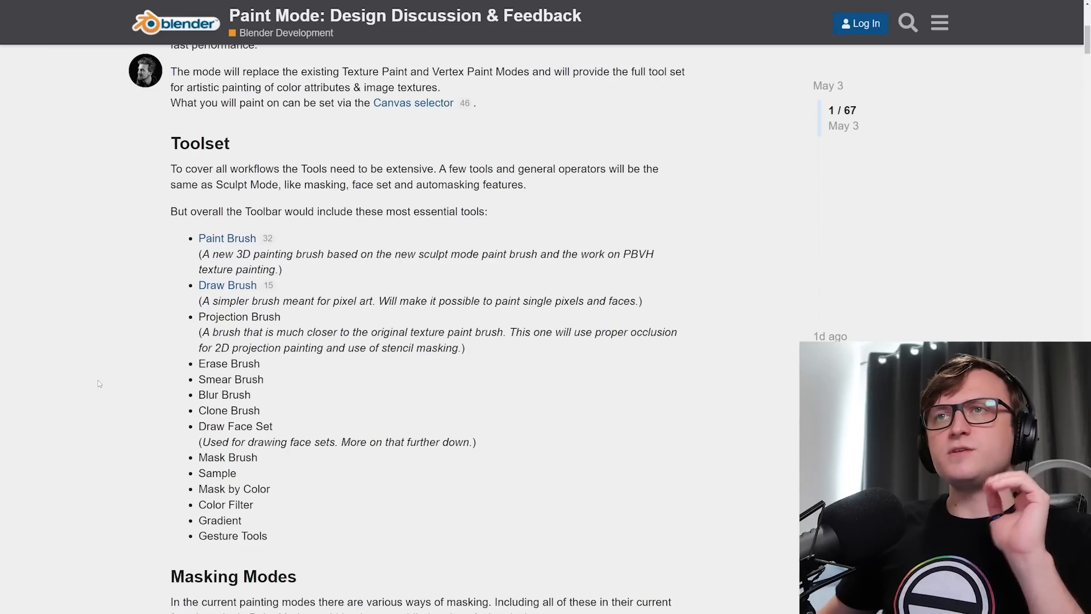
drag(254, 168, 334, 168)
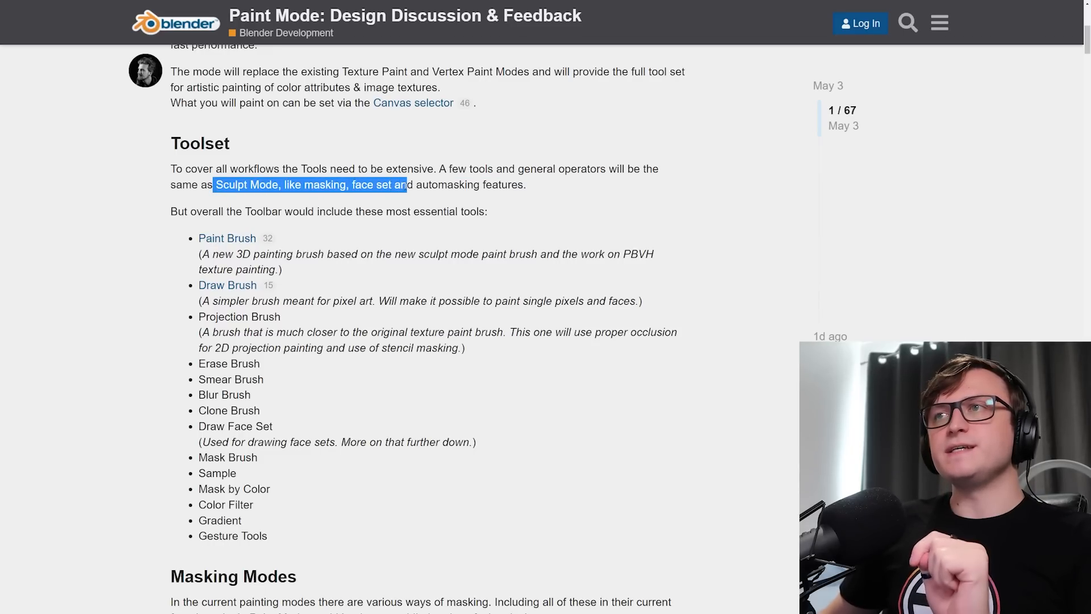
click(510, 216)
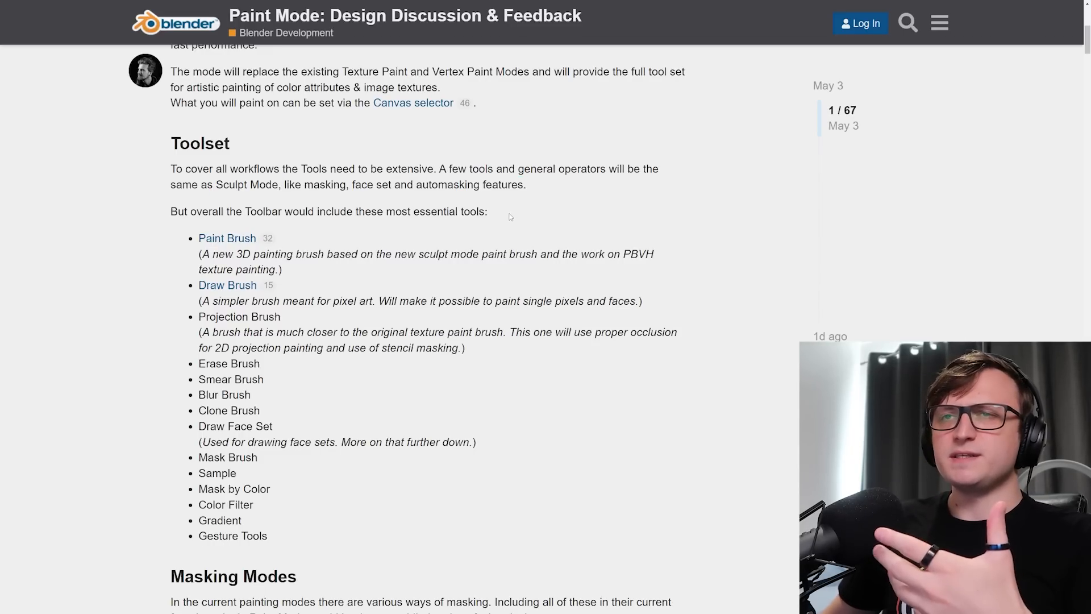
scroll(down, 3)
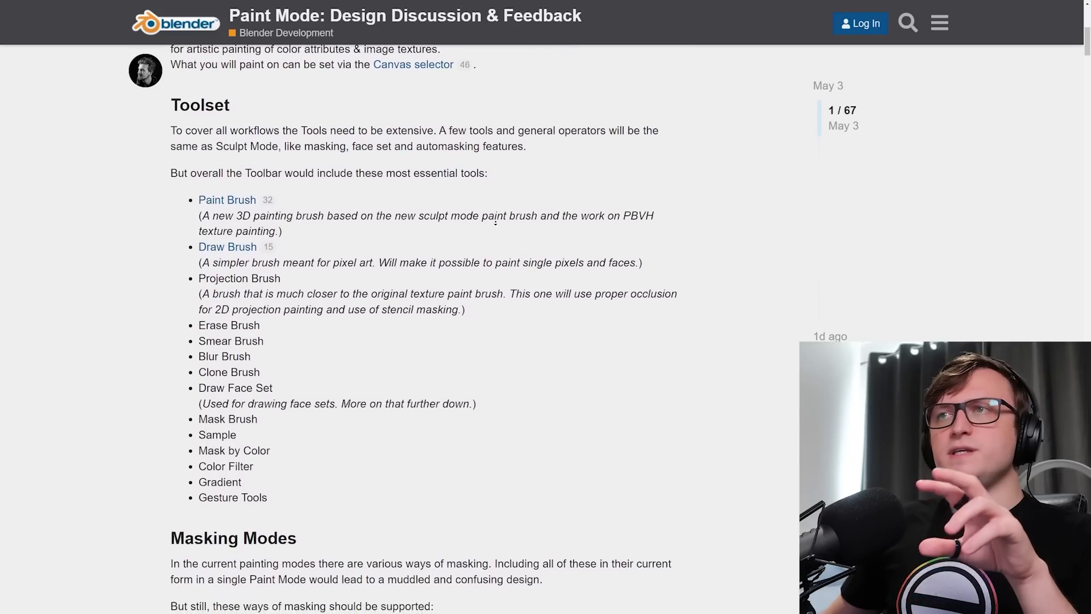
scroll(down, 3)
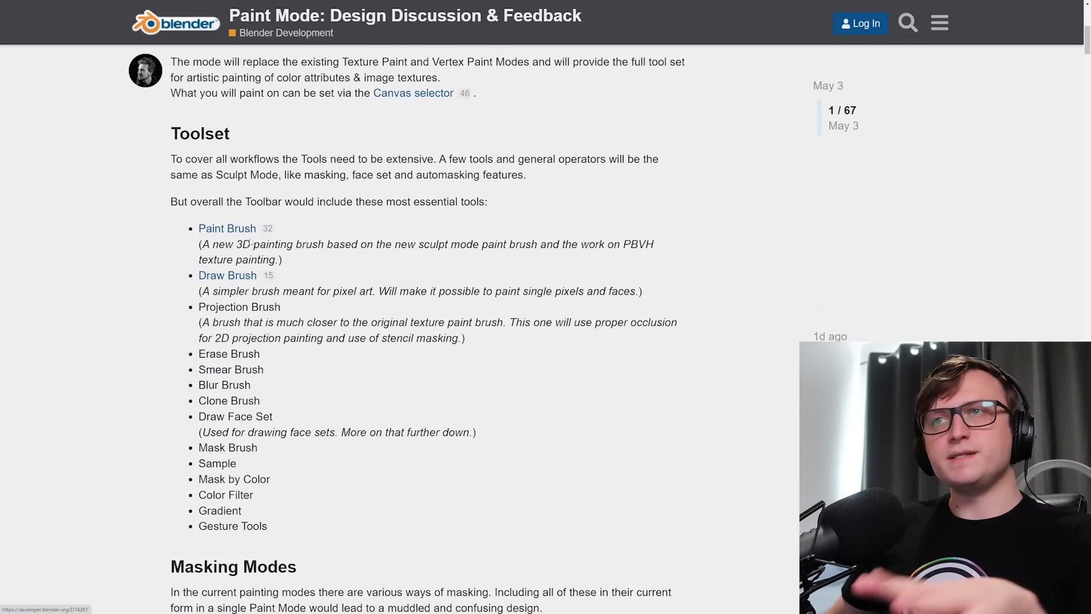
Read down the Paint Mode post toward the Masking Modes proposal, highlighting sentences along the way.
scroll(down, 3)
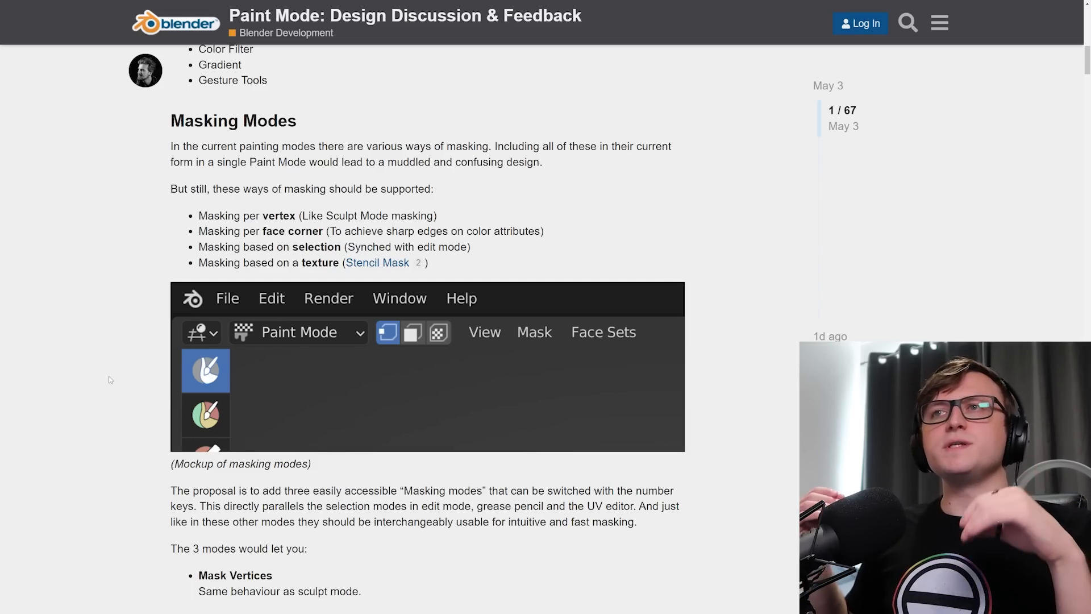
drag(245, 146, 440, 146)
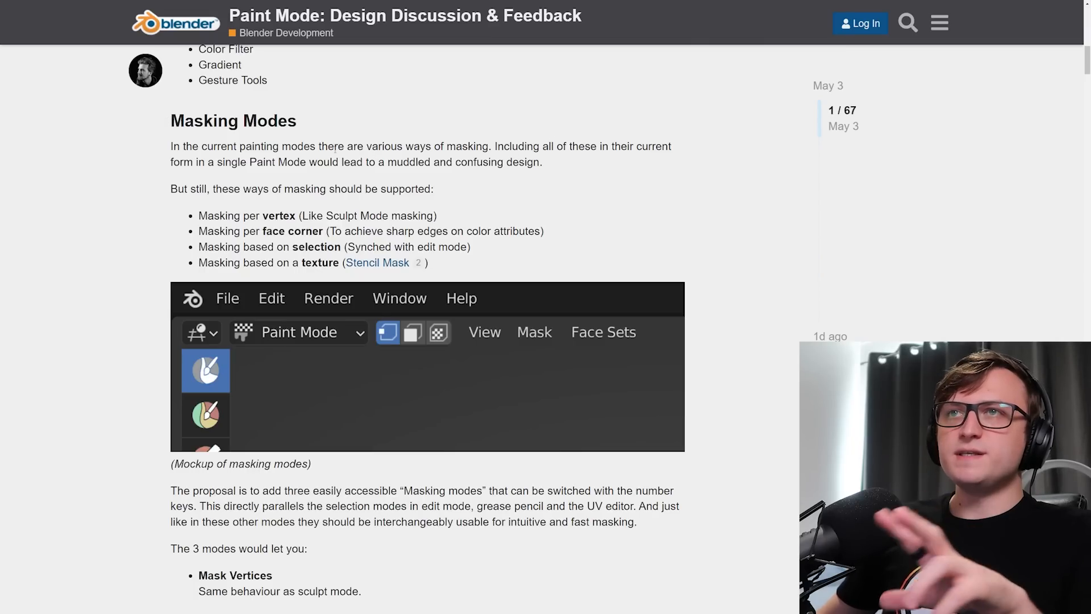
drag(263, 161, 361, 161)
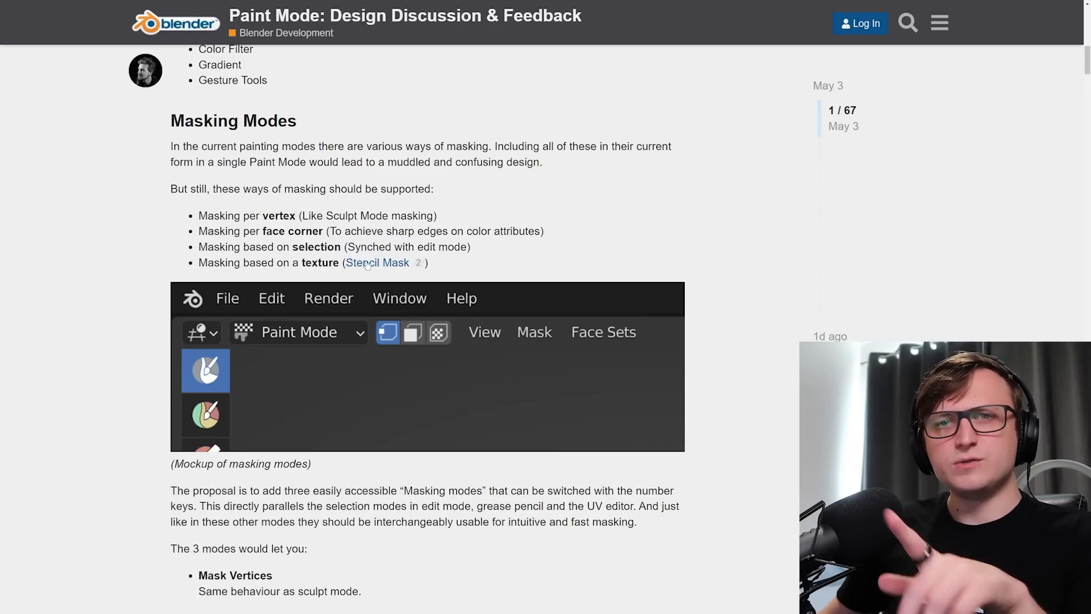
scroll(down, 3)
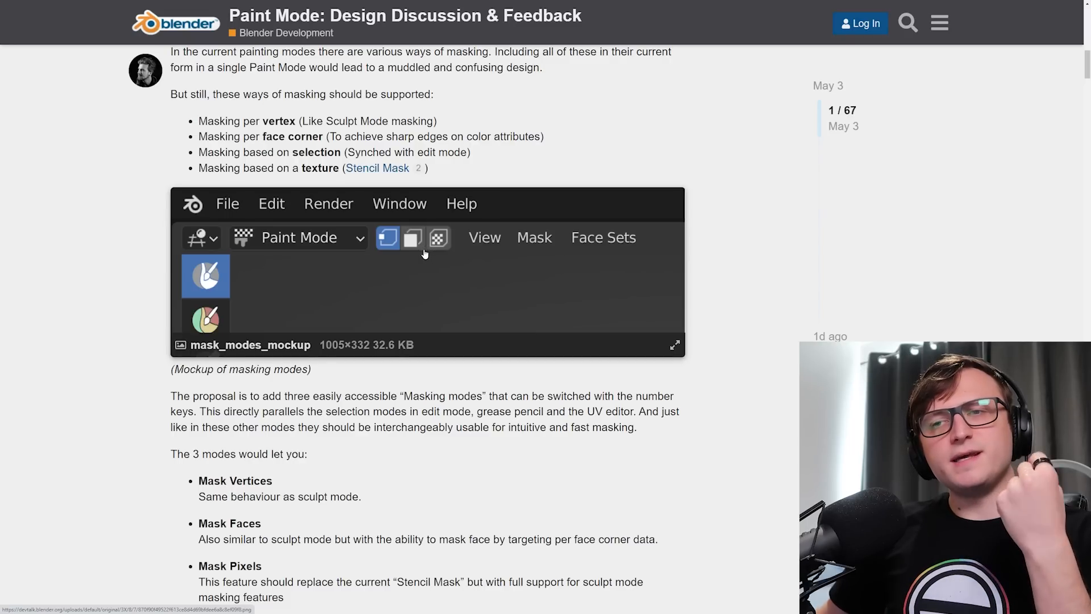
mouse_move(411, 318)
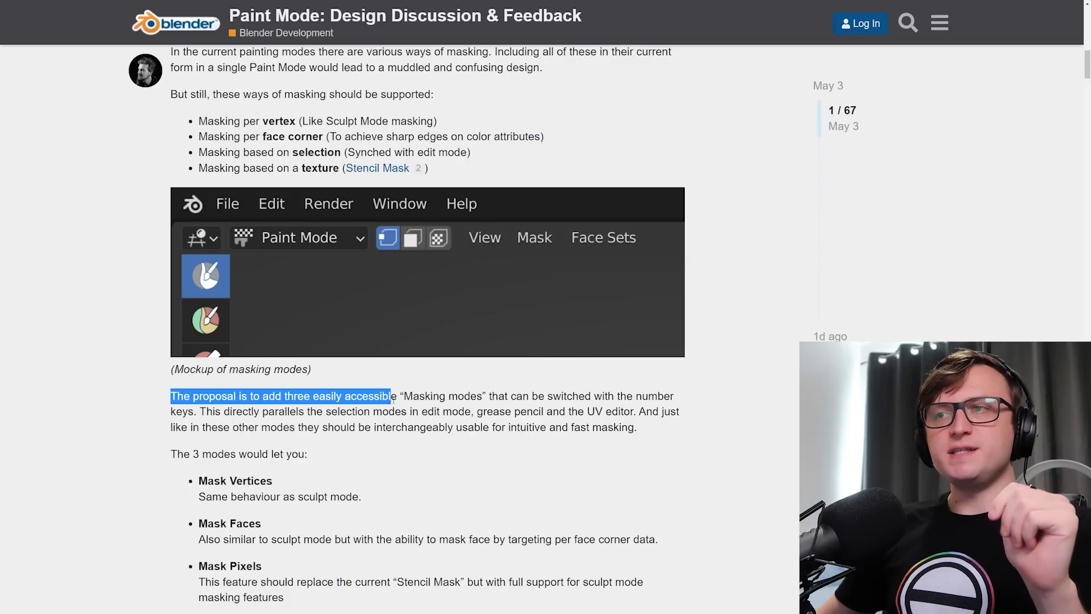
Highlight the passage on interchangeable masking modes and reach the Mask Vertices, Faces and Pixels list.
drag(390, 396, 515, 396)
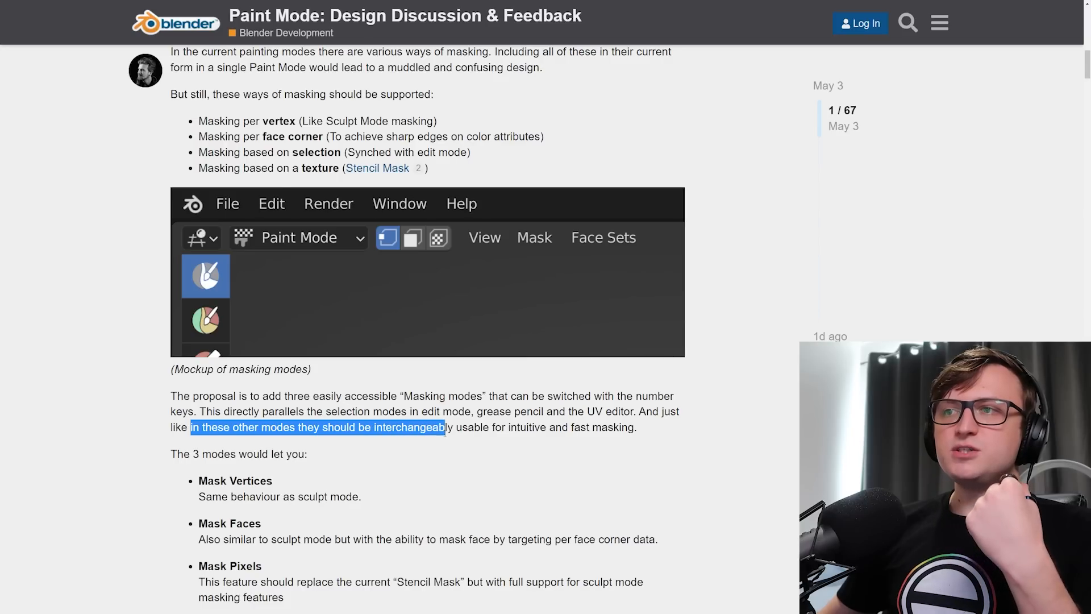
drag(446, 426, 580, 426)
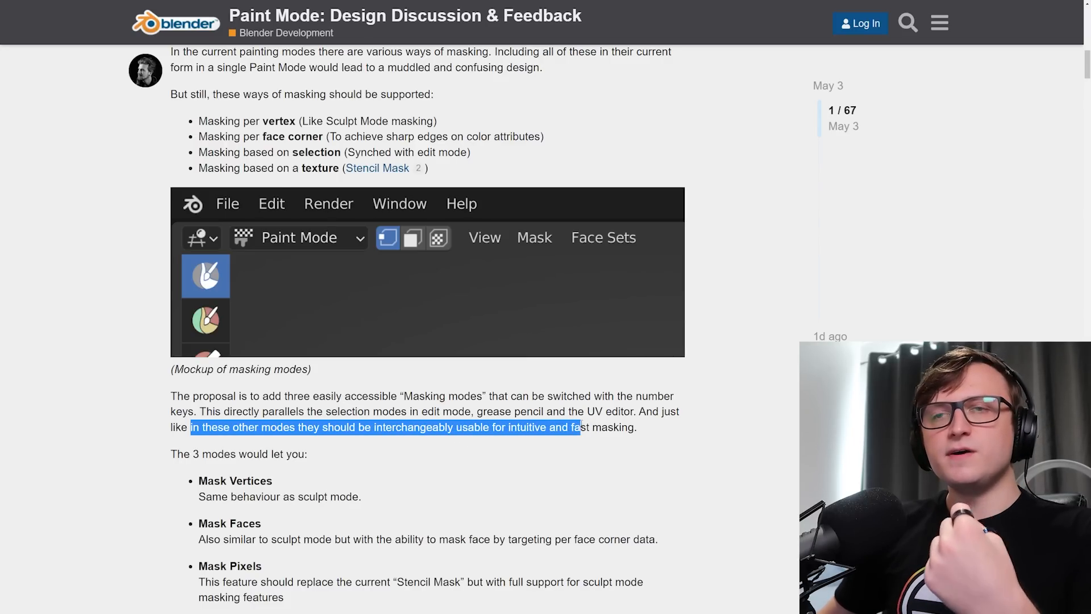
click(607, 436)
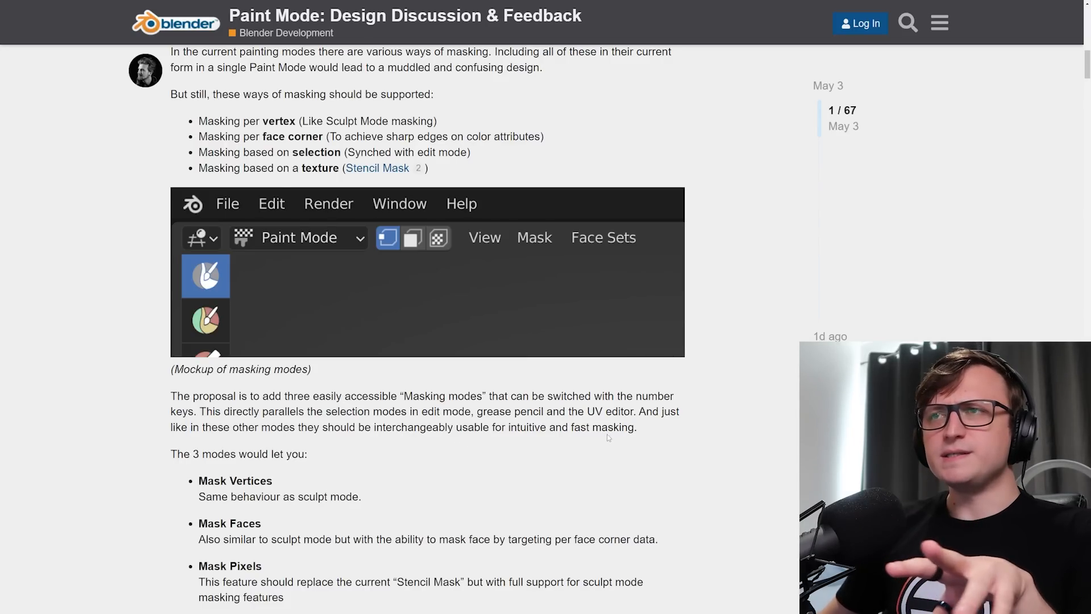
scroll(down, 3)
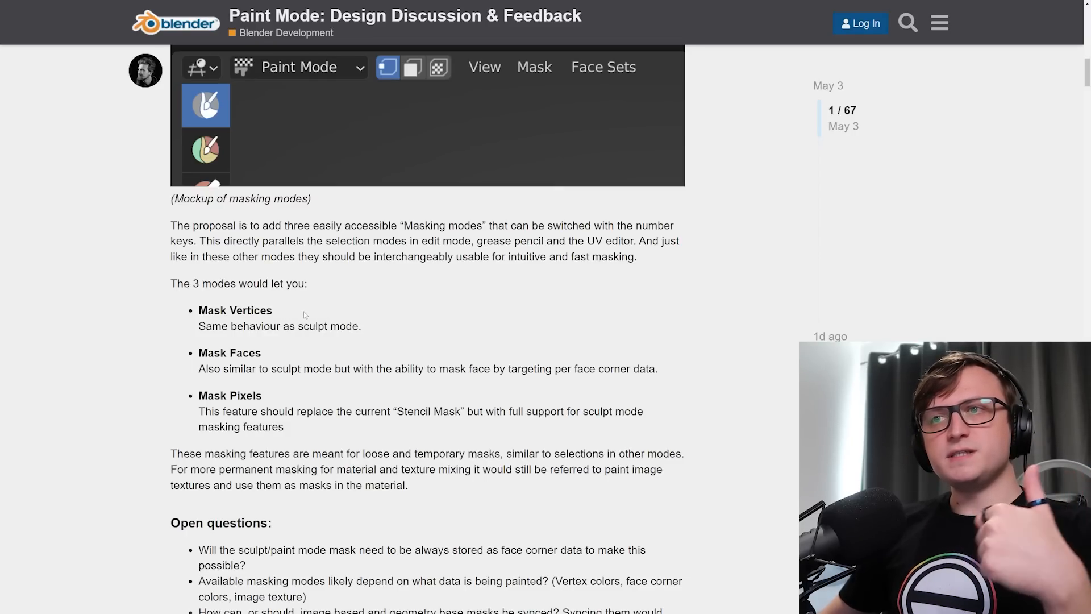
Read the masking open questions, highlighting the passage on permanent masking for materials.
drag(200, 412, 292, 411)
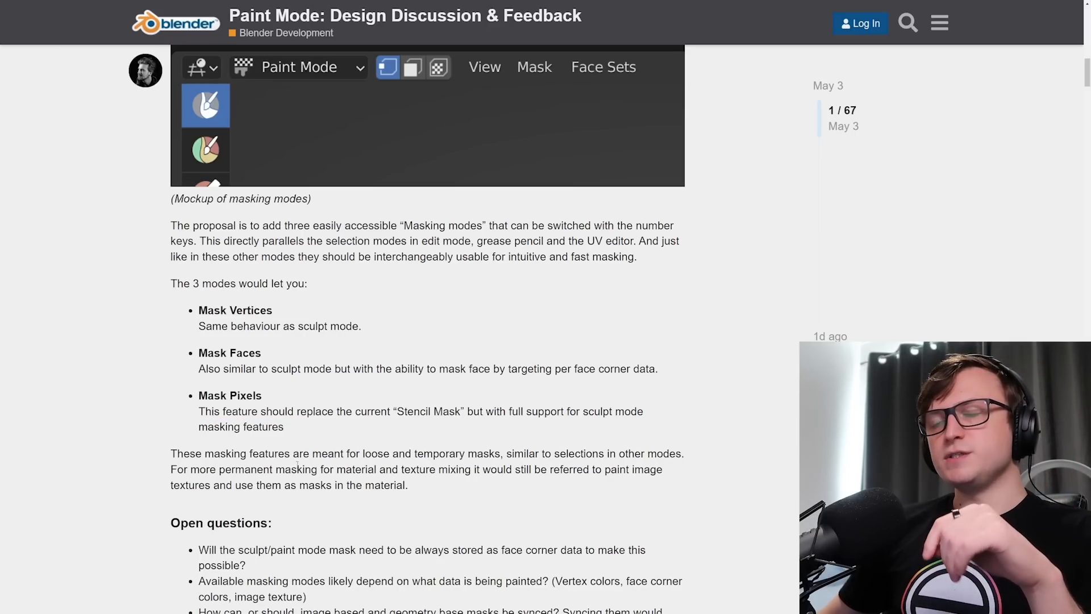
scroll(down, 3)
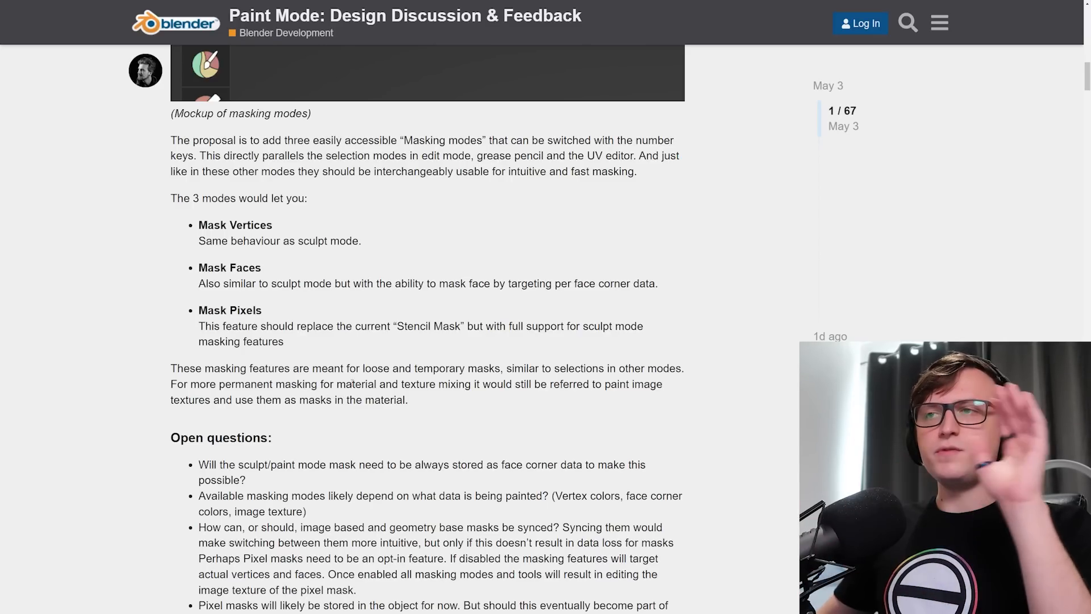
drag(363, 368, 504, 368)
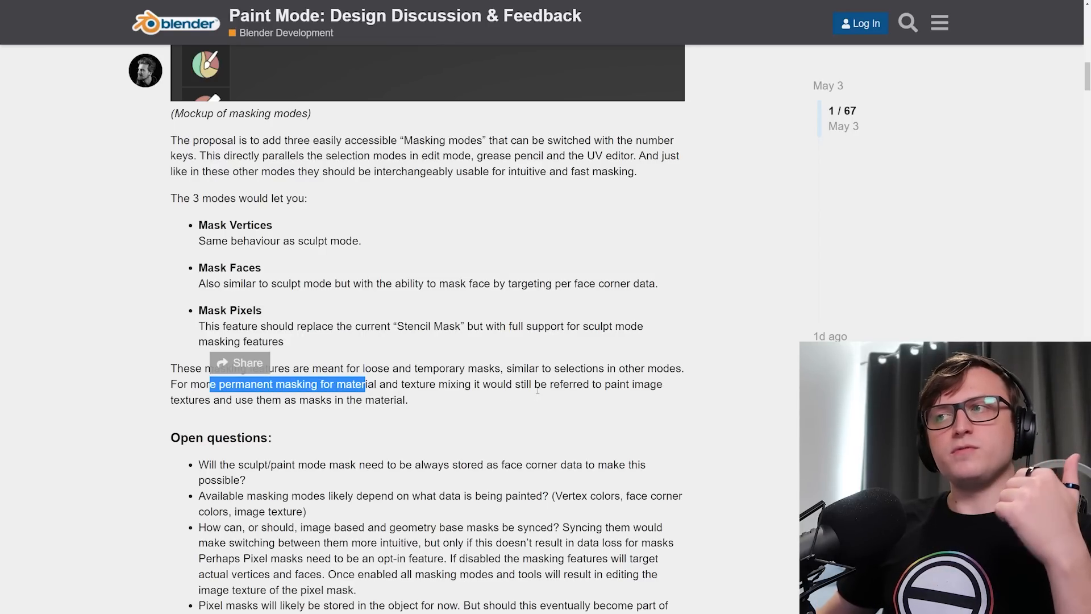
click(344, 399)
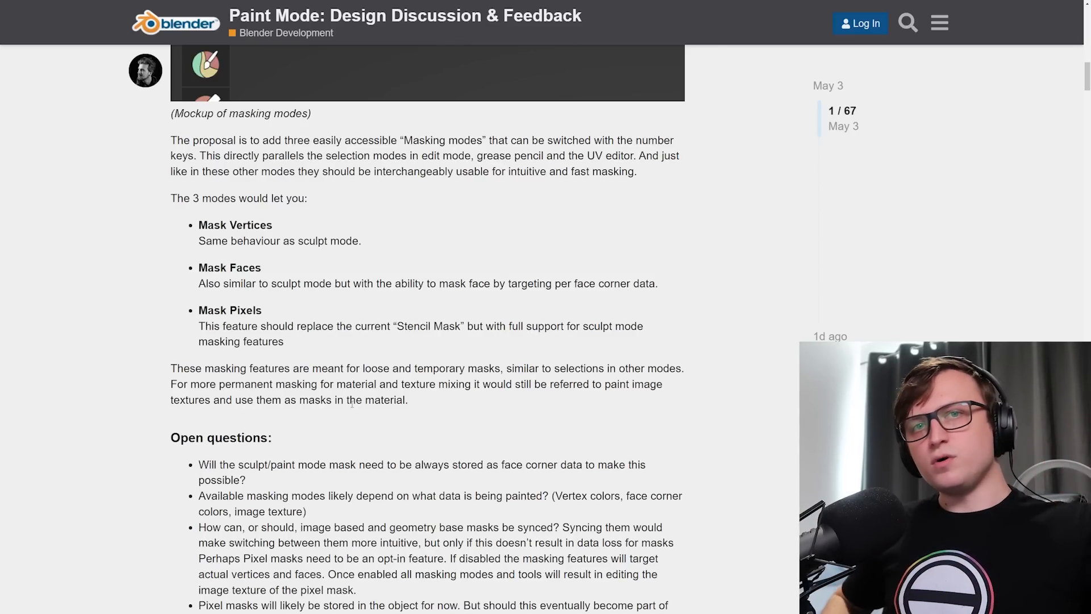
Continue down past the open questions to the Syncing Edit Mode Selection heading and its Suzanne image.
scroll(down, 3)
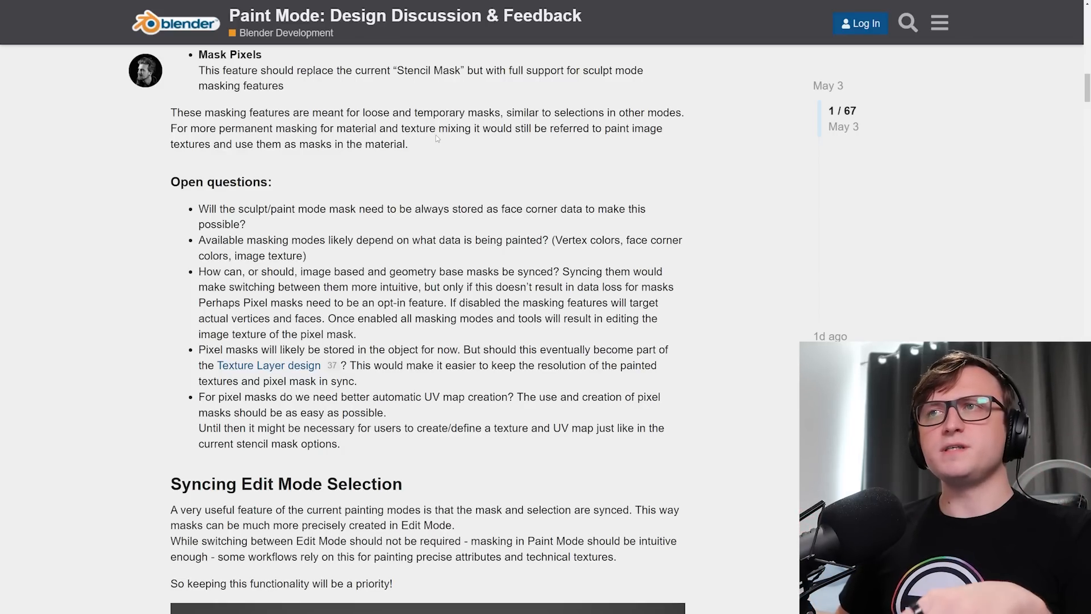
mouse_move(360, 438)
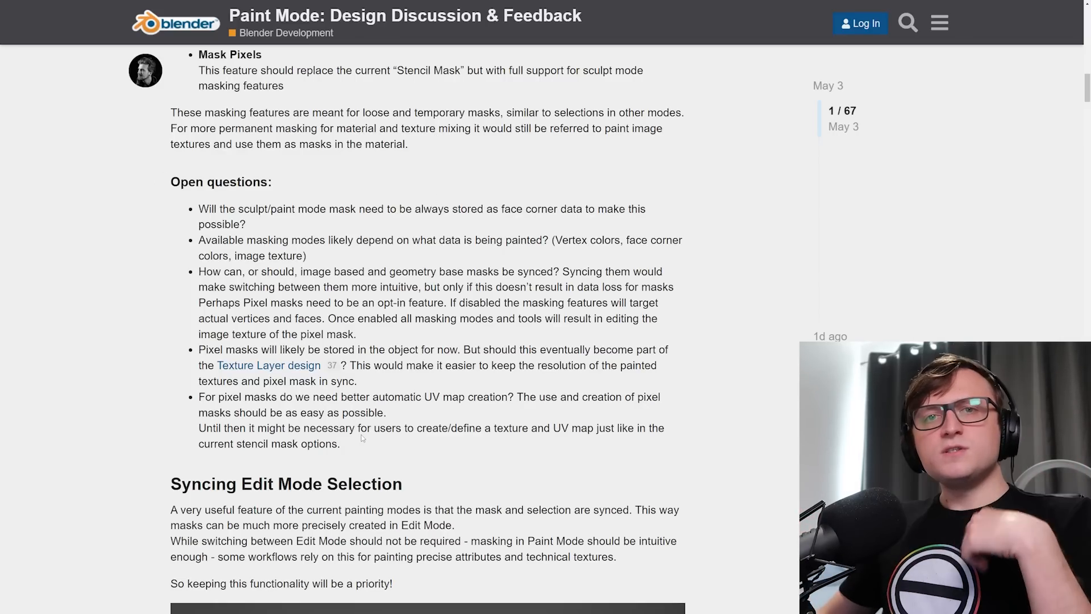
drag(199, 209, 339, 444)
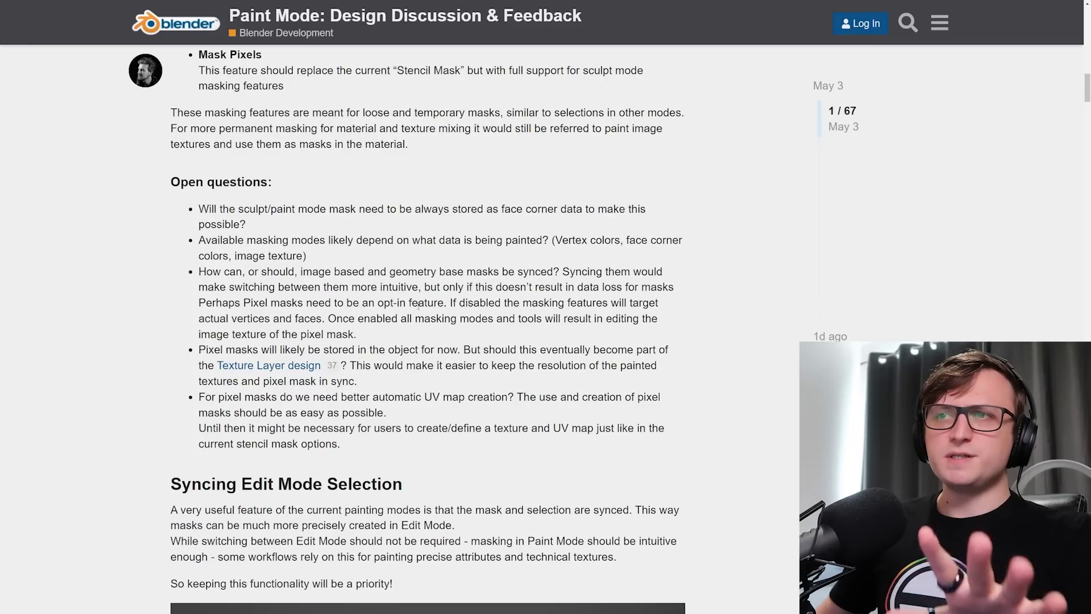
scroll(down, 3)
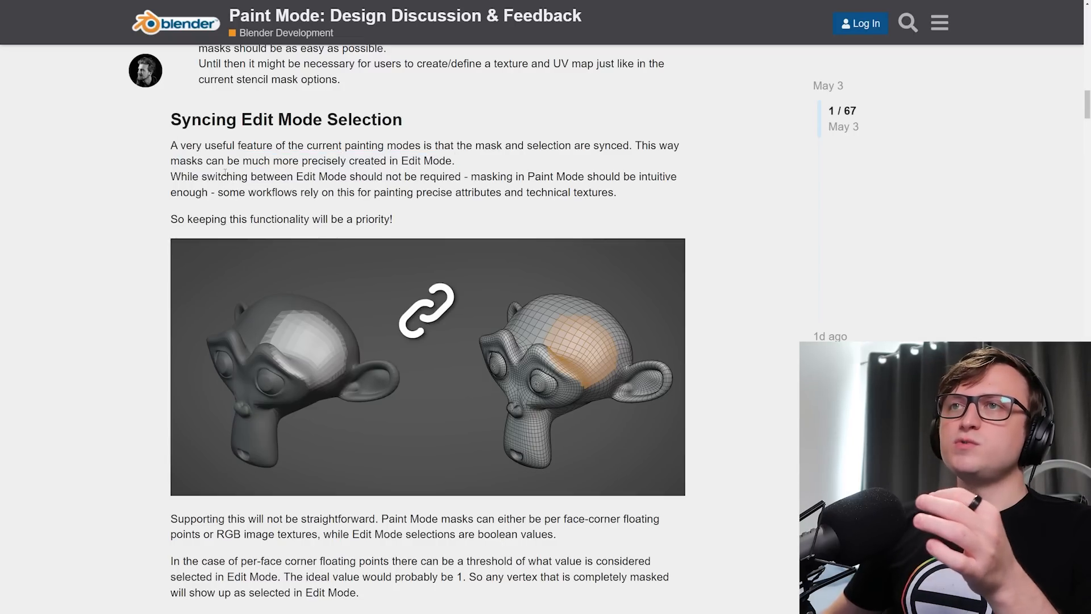
Highlight the sentence making selection syncing a priority and read down to the Inverted Masking heading.
drag(222, 177, 463, 177)
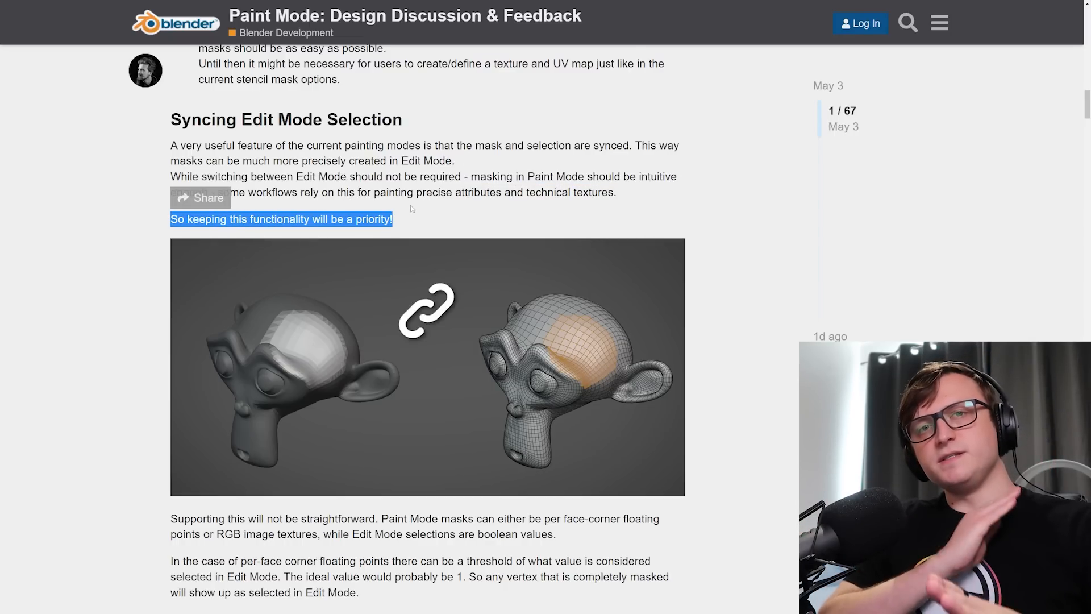
scroll(down, 3)
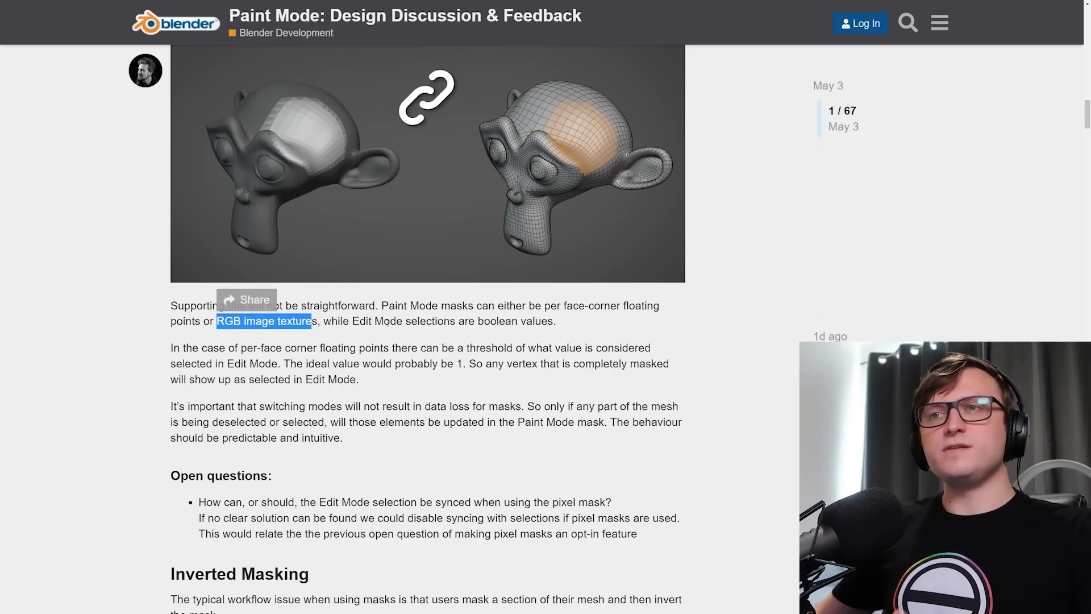
scroll(down, 3)
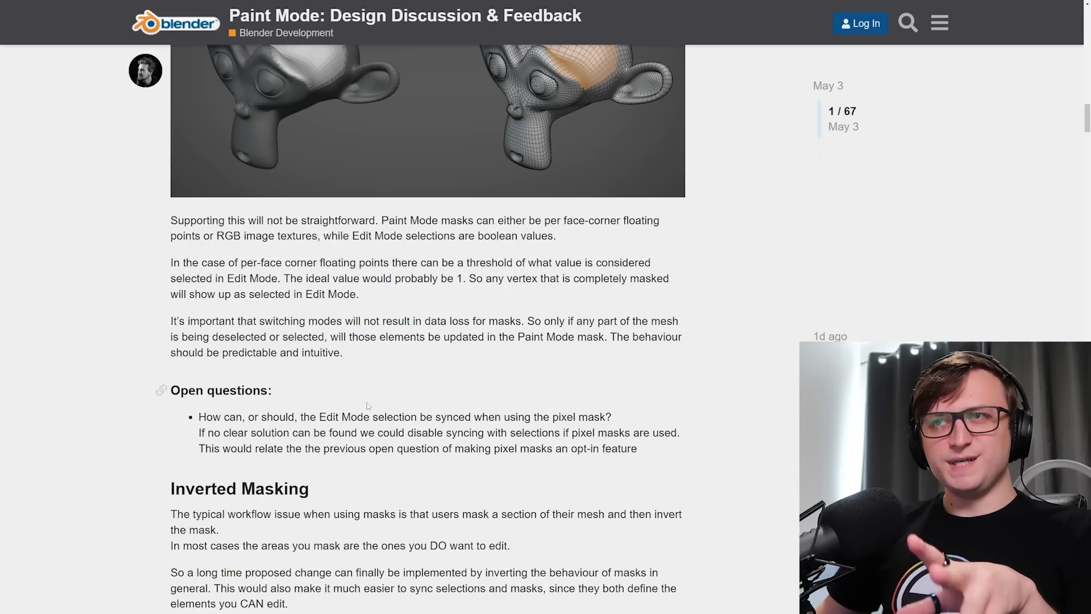
scroll(down, 3)
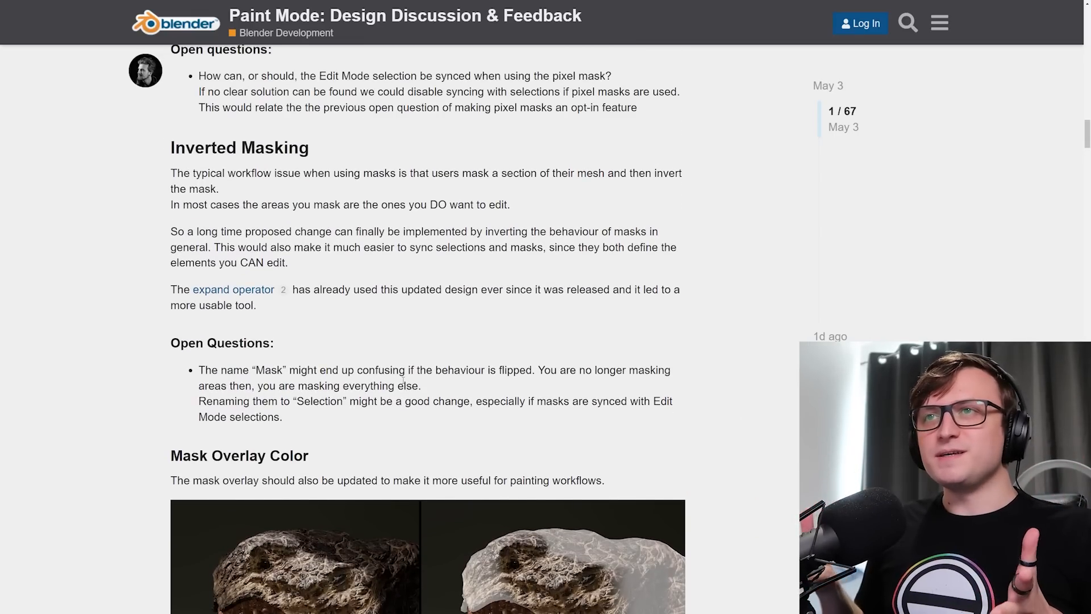
drag(175, 173, 406, 173)
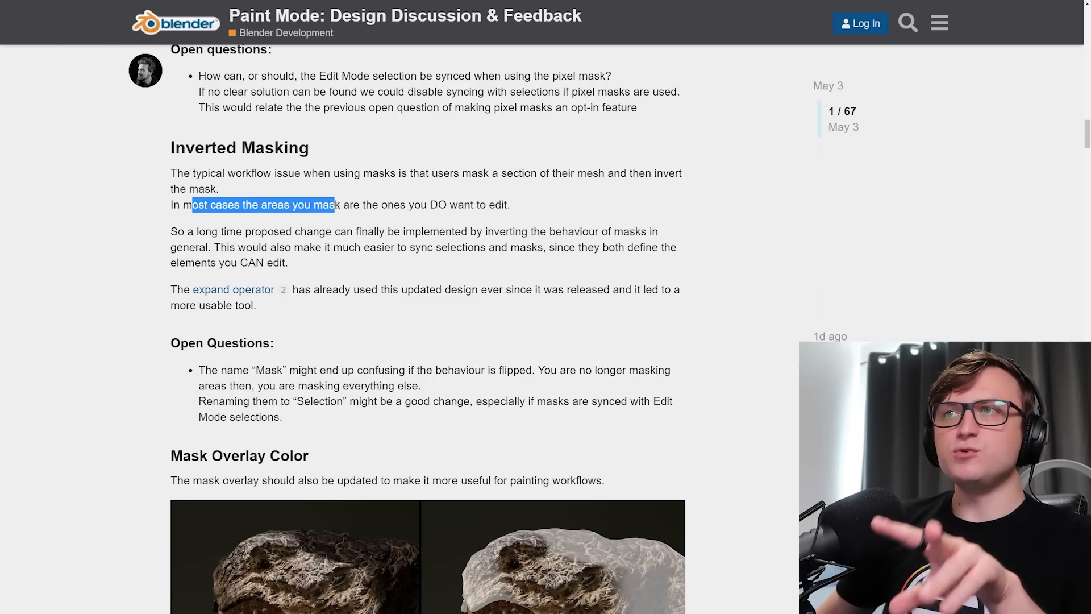
click(518, 207)
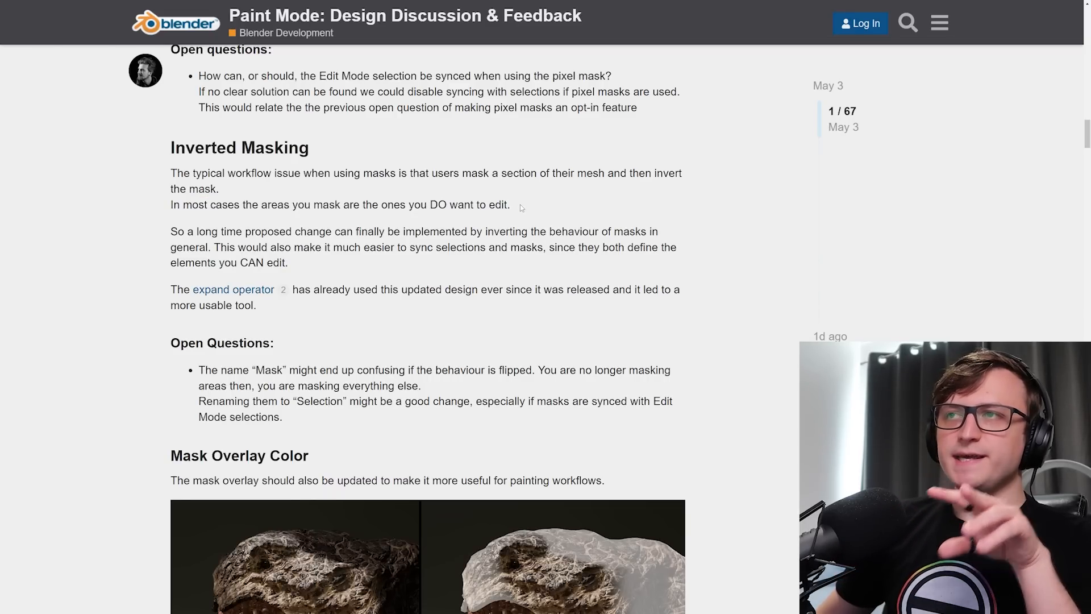
drag(235, 231, 385, 231)
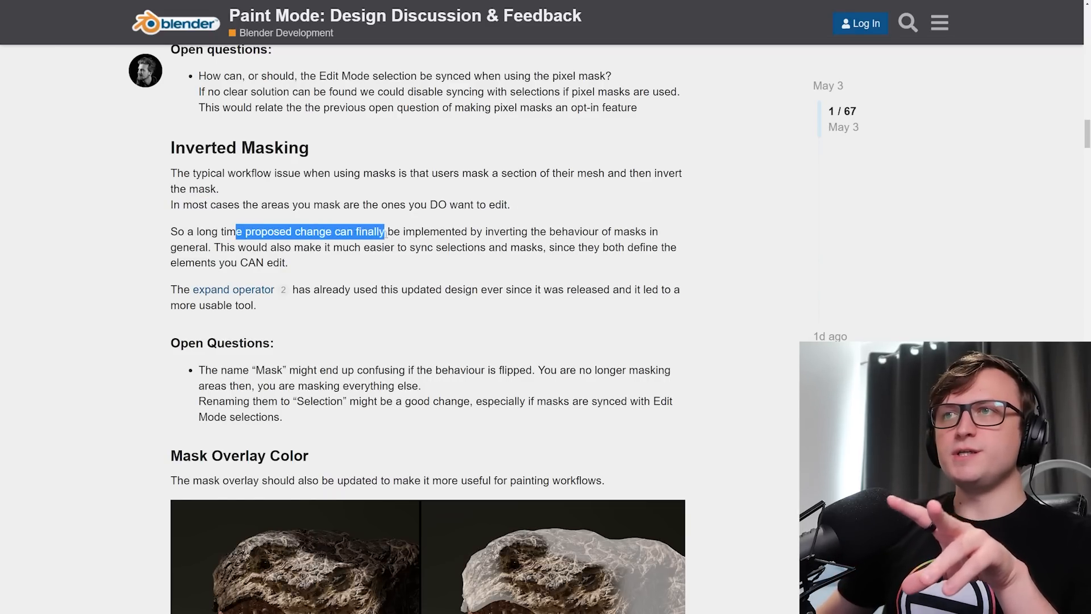
drag(385, 231, 557, 231)
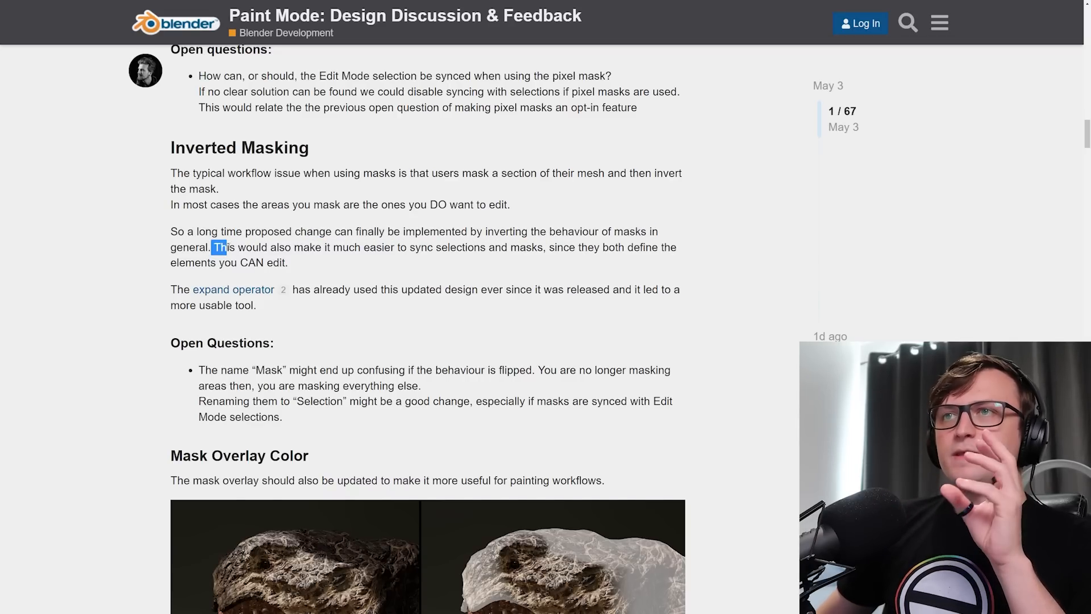
drag(223, 247, 494, 247)
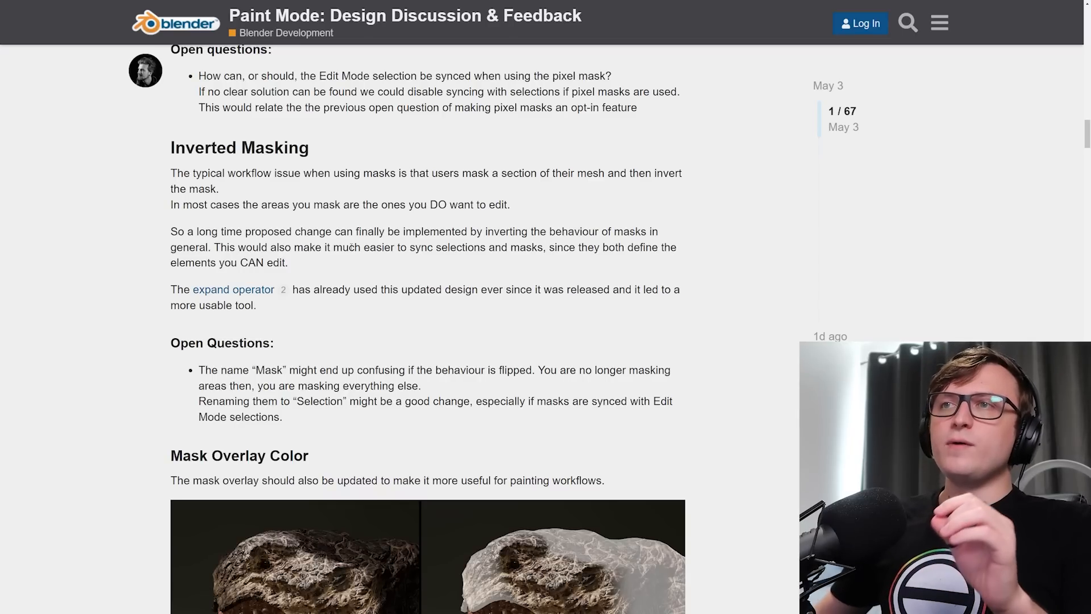
drag(219, 247, 492, 247)
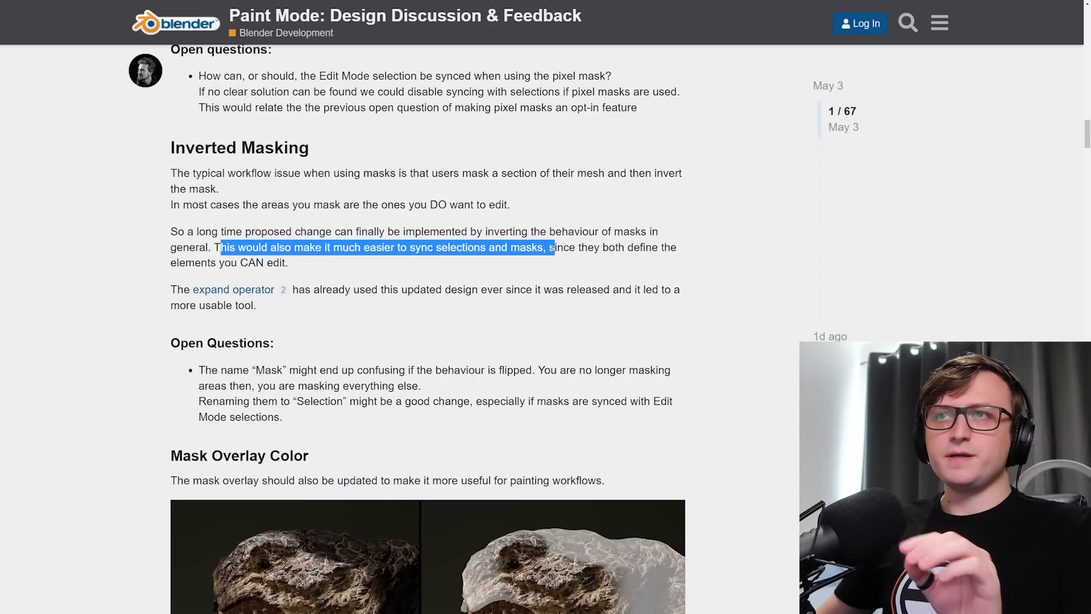
click(310, 259)
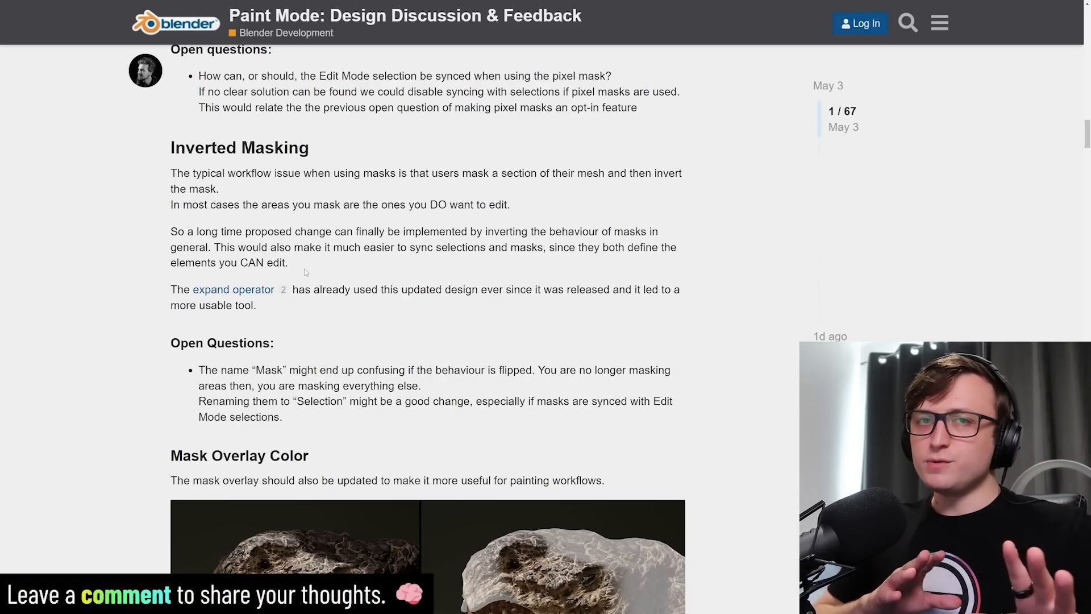
Reach the Mask Overlay Color heading and highlight its opening sentence above the comparison image.
scroll(down, 3)
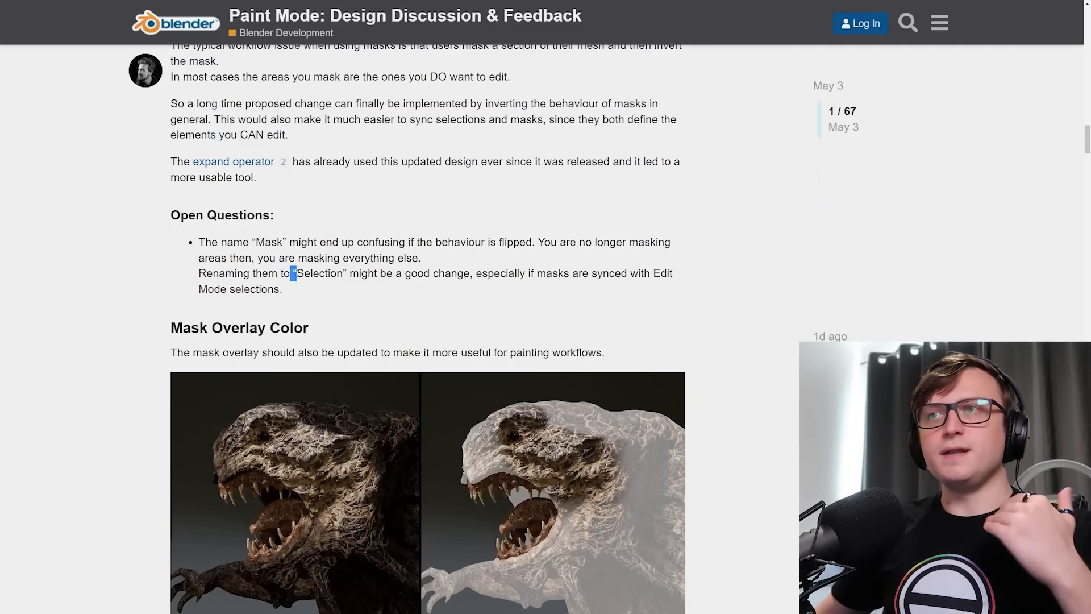
drag(292, 273, 607, 272)
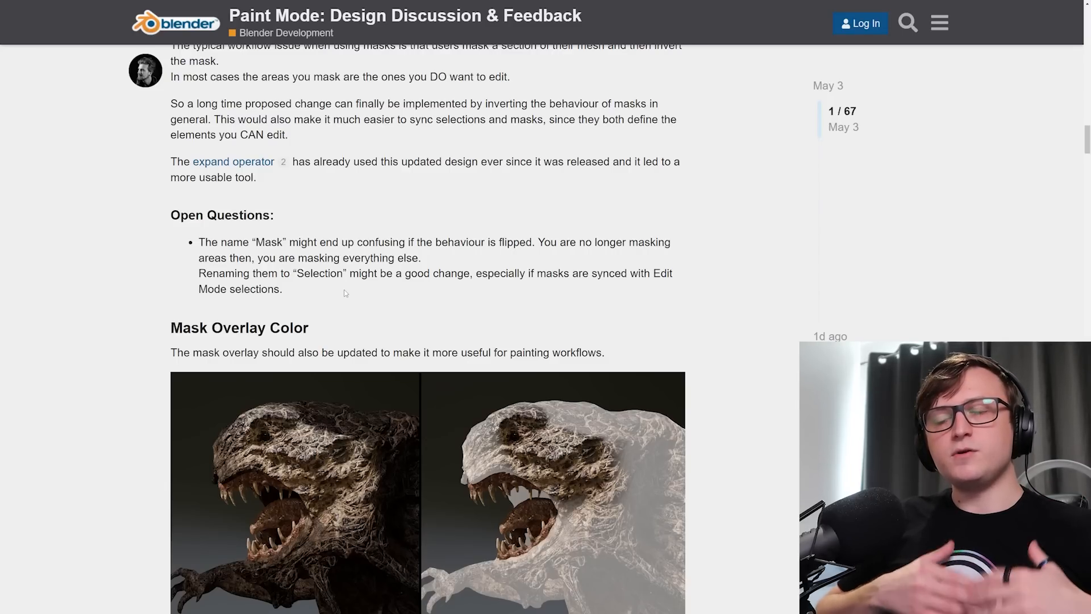
Highlight the goal of a more useful mask overlay in the Mask Overlay Color section.
scroll(down, 3)
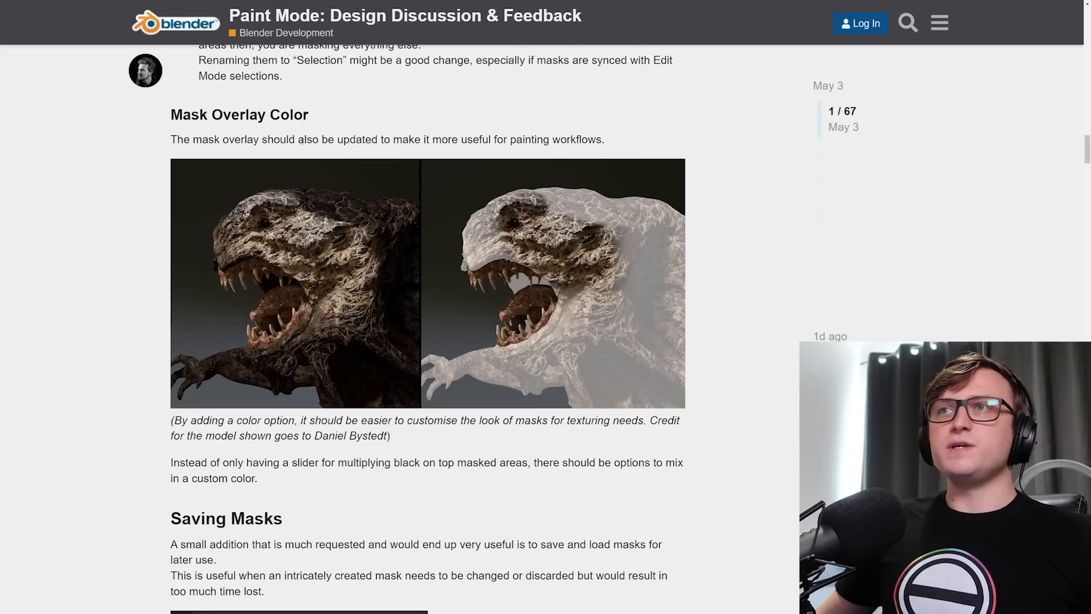
drag(322, 139, 604, 139)
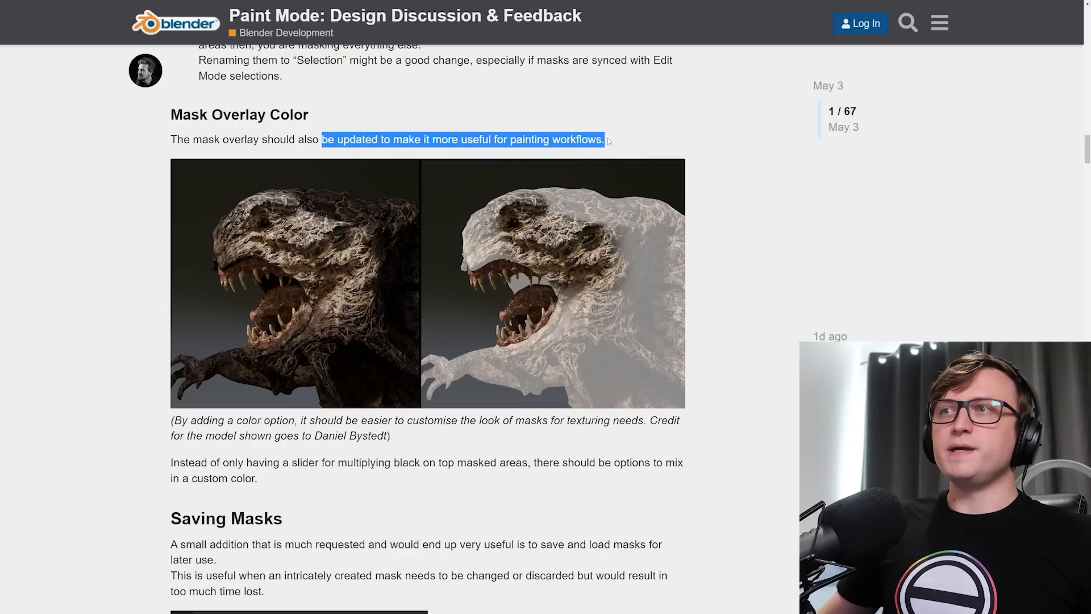
click(714, 163)
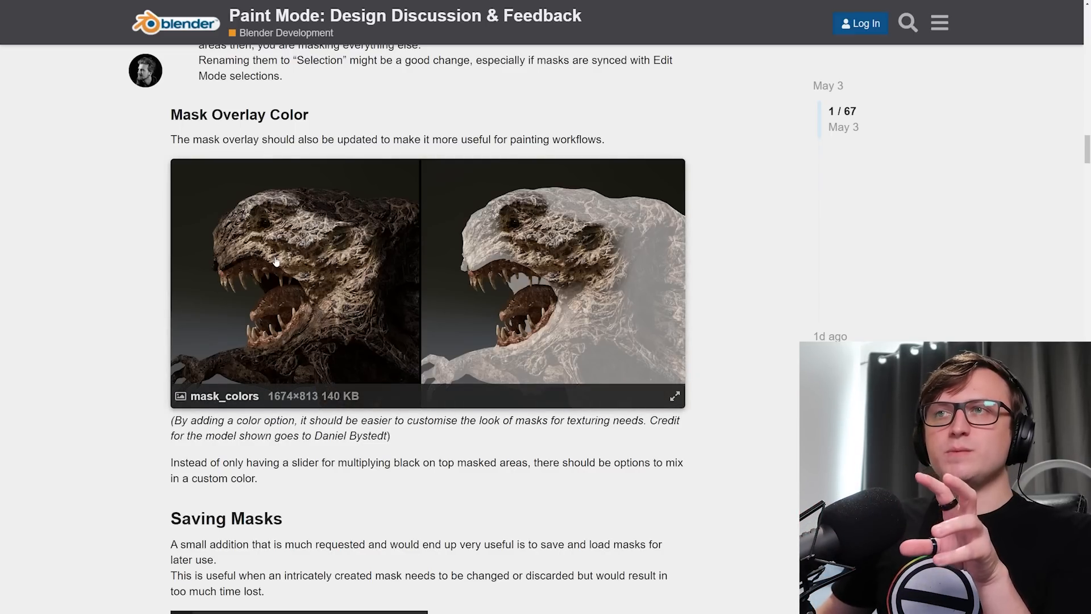
mouse_move(296, 268)
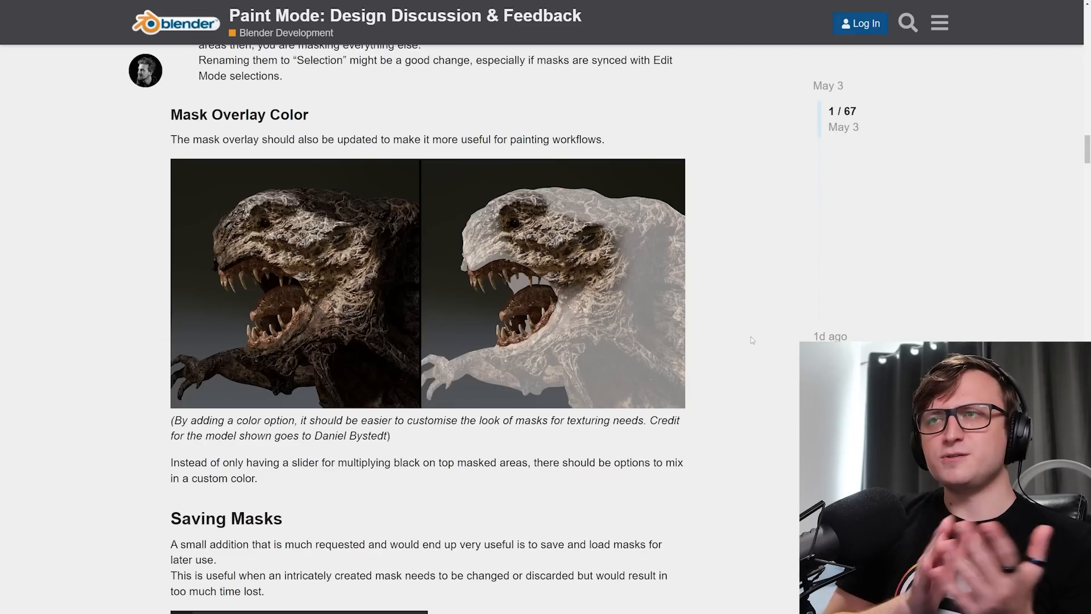
Read the overlay open questions and continue down to the Saving Masks section and its attributes image.
drag(171, 420, 286, 421)
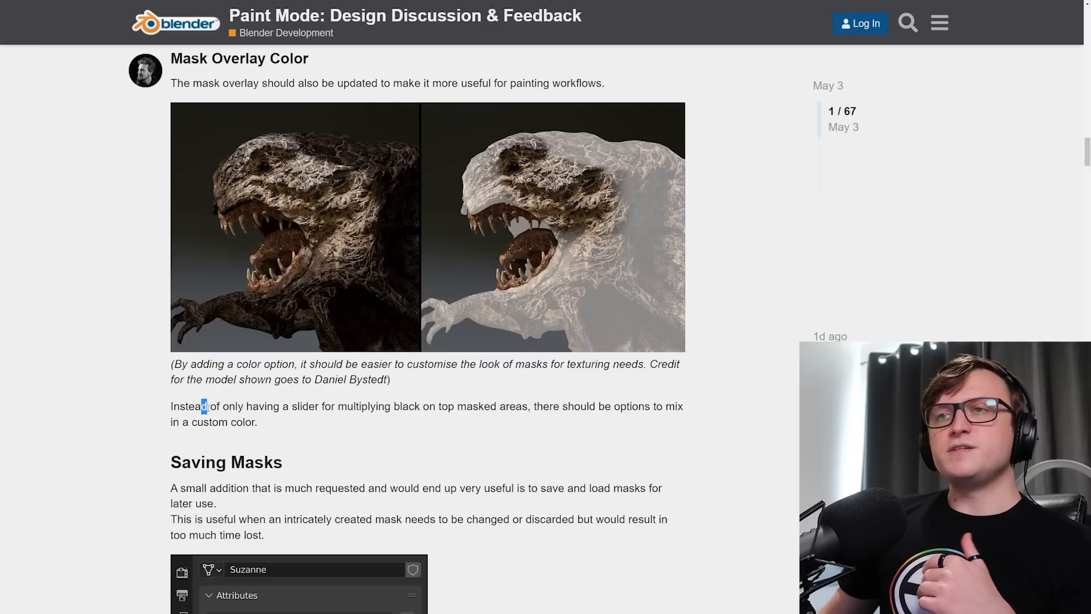
drag(202, 406, 422, 406)
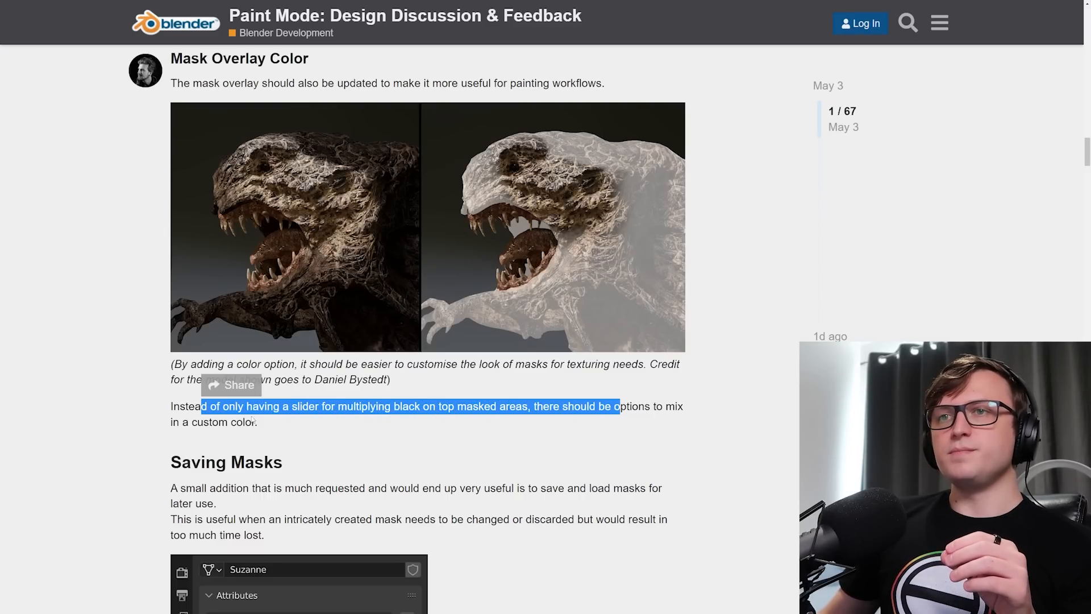
scroll(down, 3)
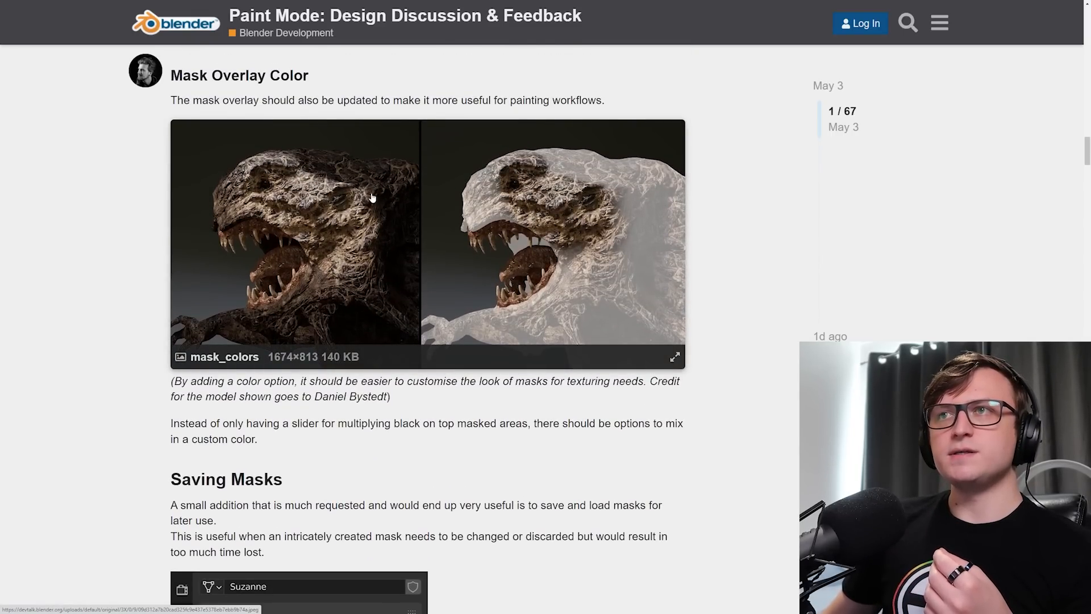
mouse_move(371, 198)
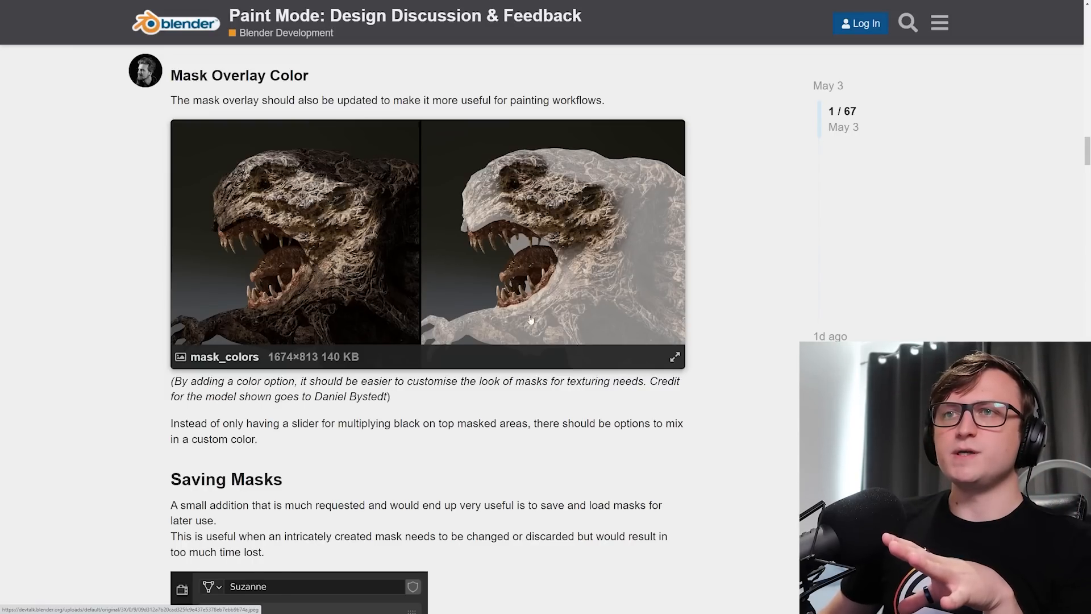
scroll(down, 3)
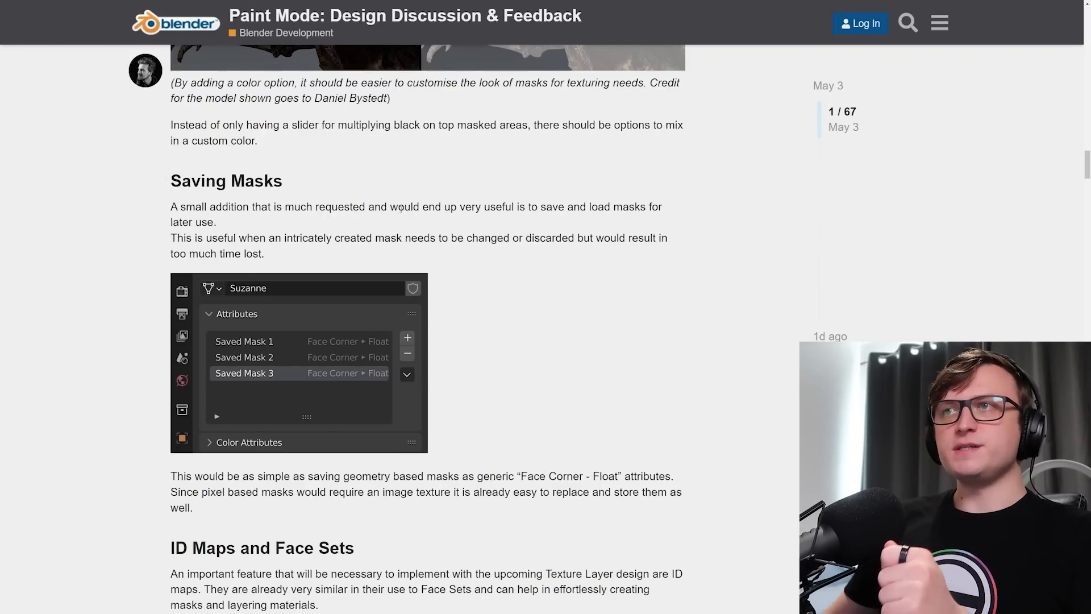
Highlight Saving Masks sentences, including the one on pixel based masks, and reach ID Maps and Face Sets.
drag(587, 207, 639, 207)
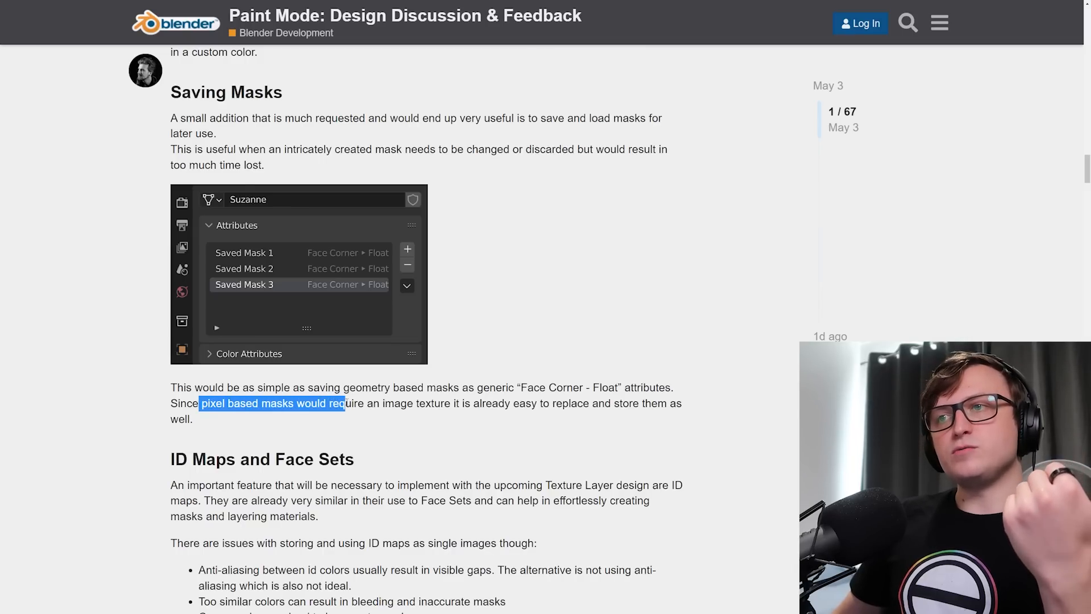
drag(342, 404, 479, 403)
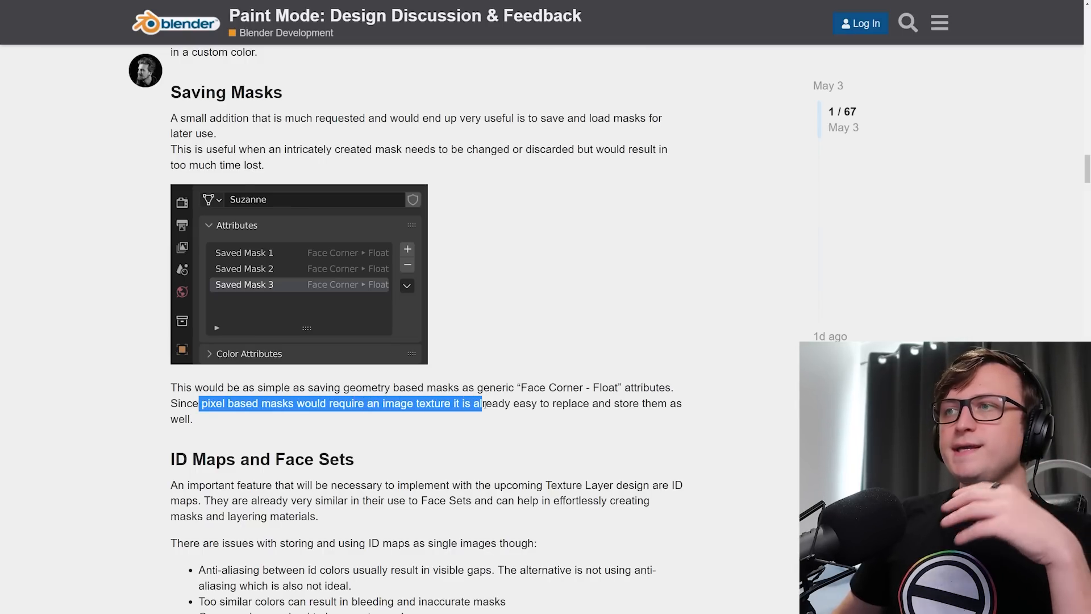
click(399, 436)
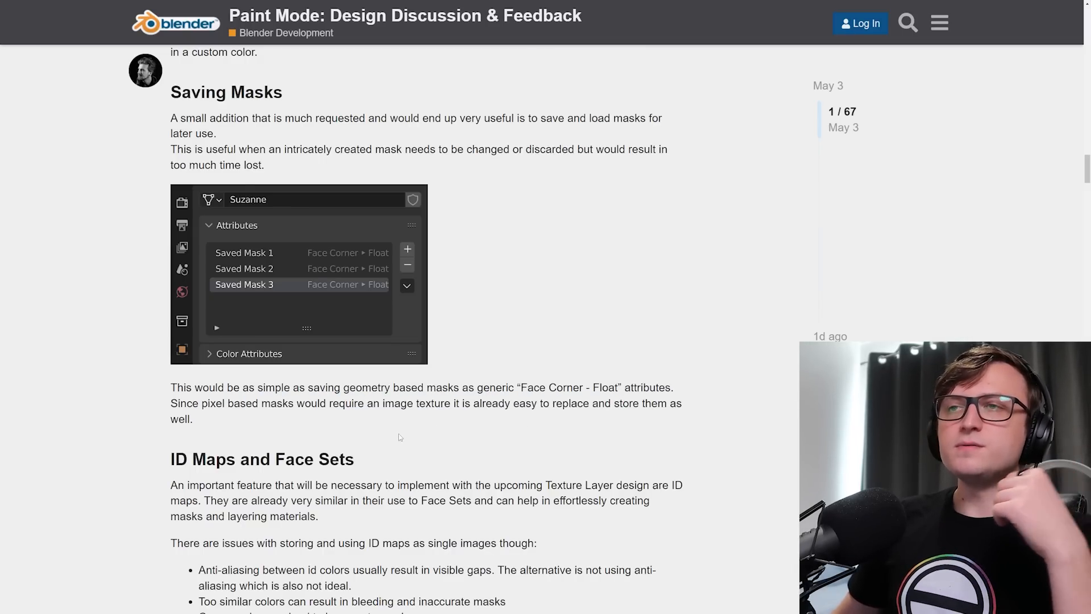
scroll(down, 3)
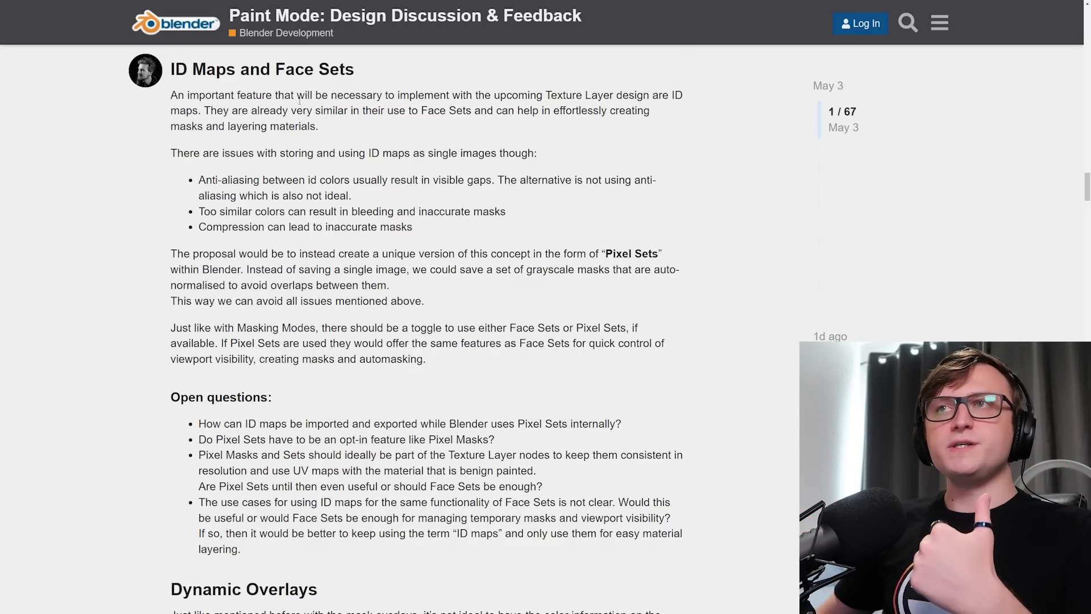
Highlight the sentence comparing ID maps to Face Sets and read down to the Dynamic Overlays heading.
drag(296, 94, 511, 94)
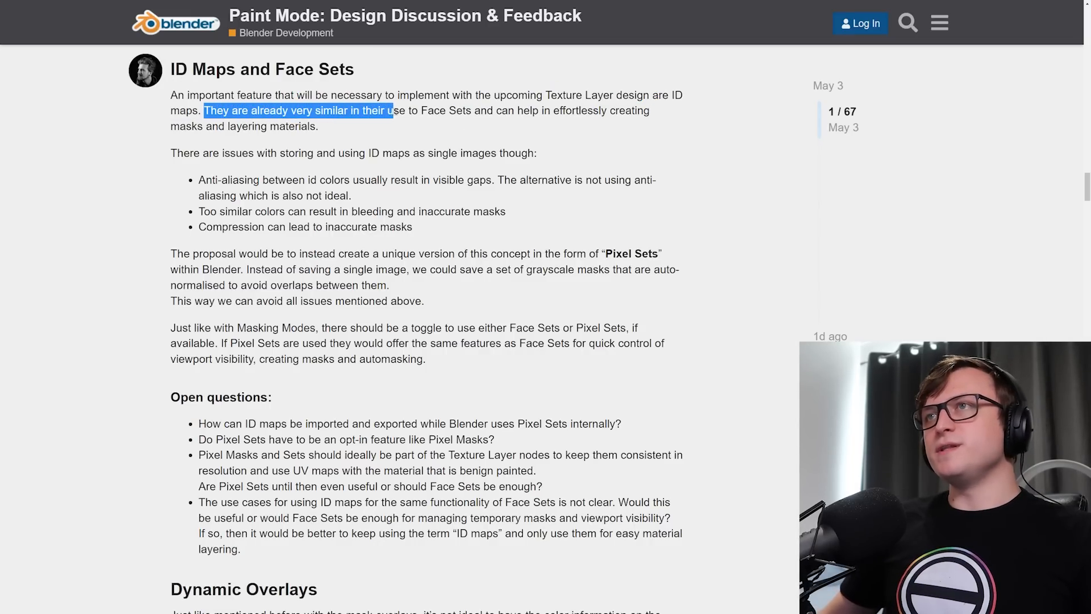
drag(390, 110, 548, 110)
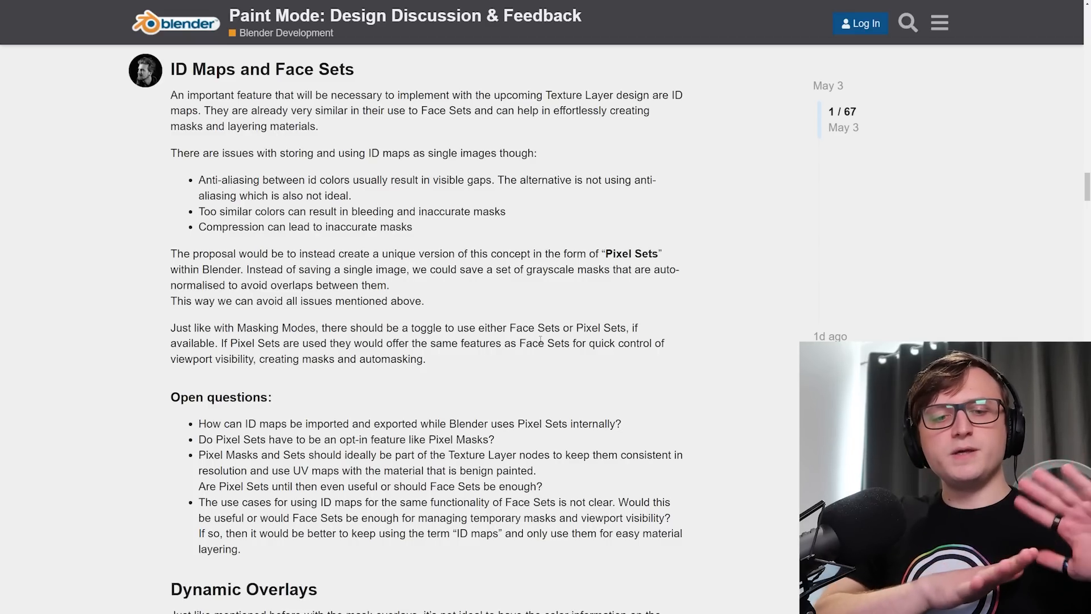
scroll(down, 3)
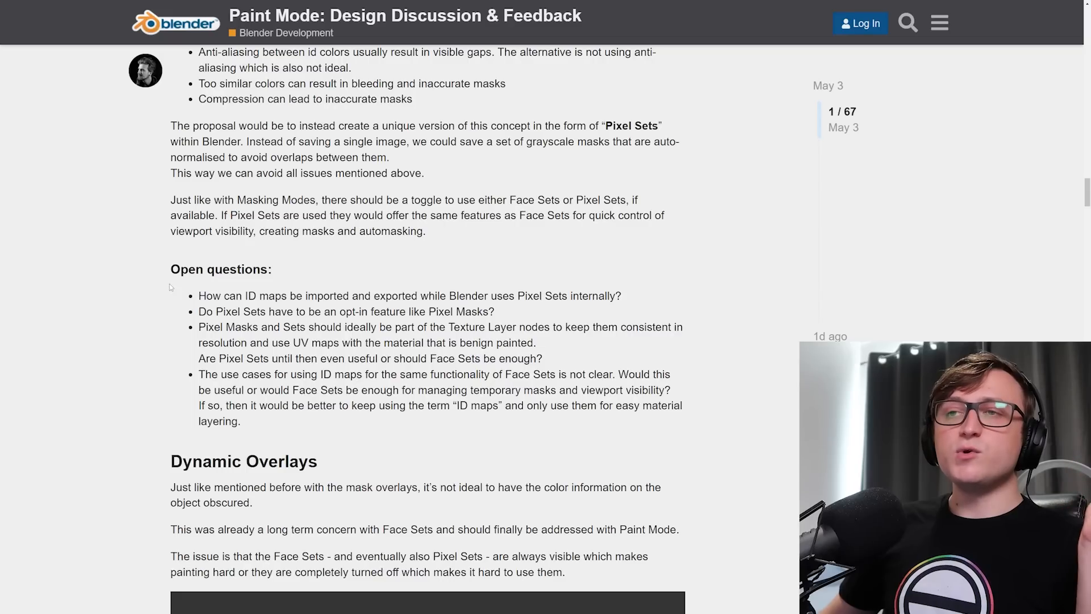
drag(202, 295, 314, 295)
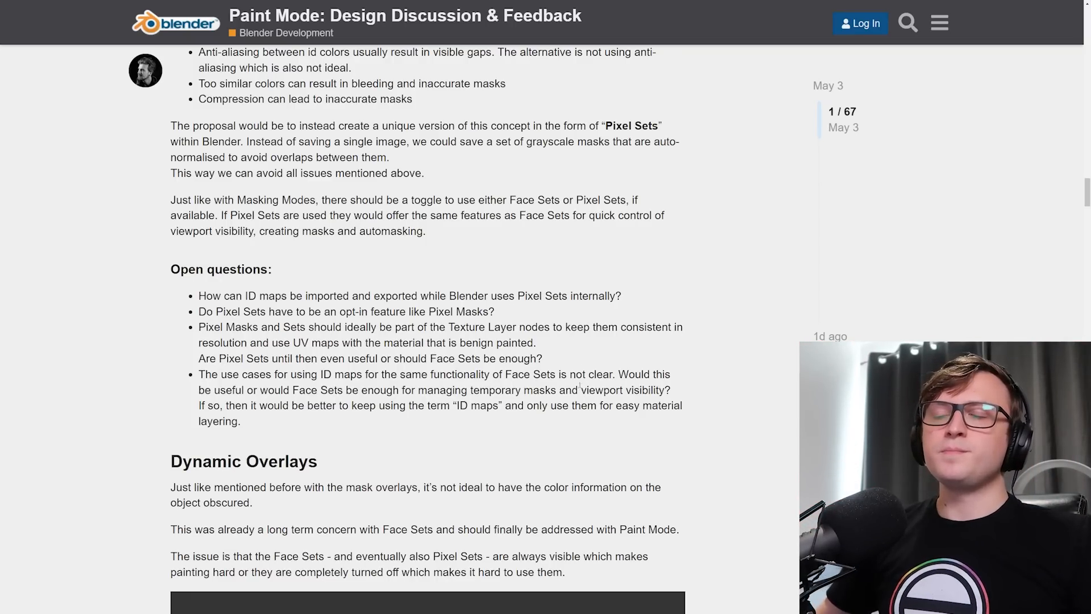
scroll(down, 3)
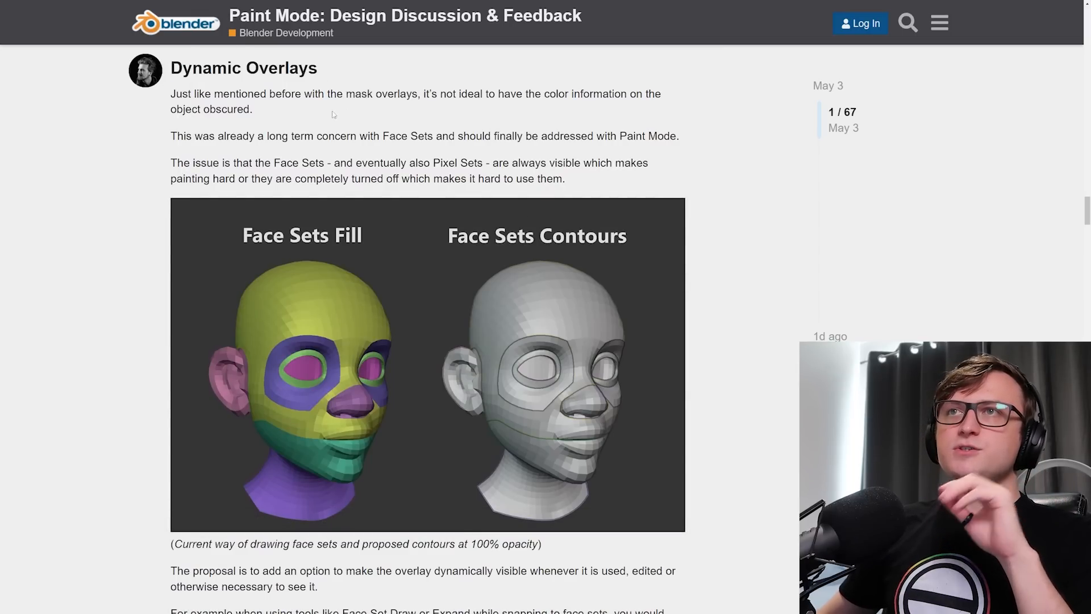
mouse_move(326, 110)
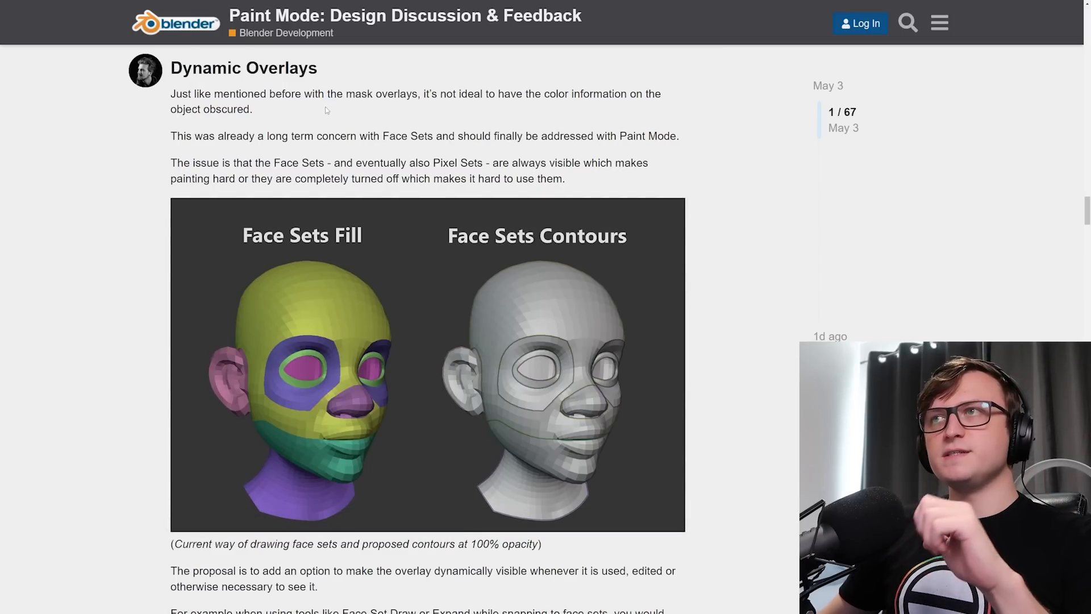
Highlight the long-term Face Sets concern, view the Fill versus Contours image enlarged, then close it.
drag(538, 95, 635, 95)
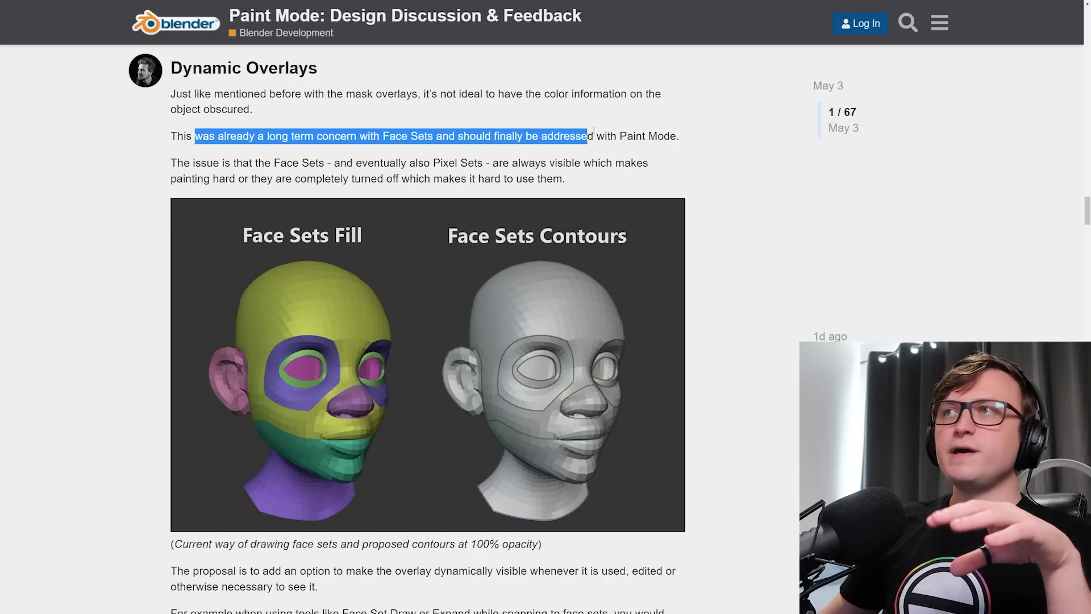
scroll(down, 3)
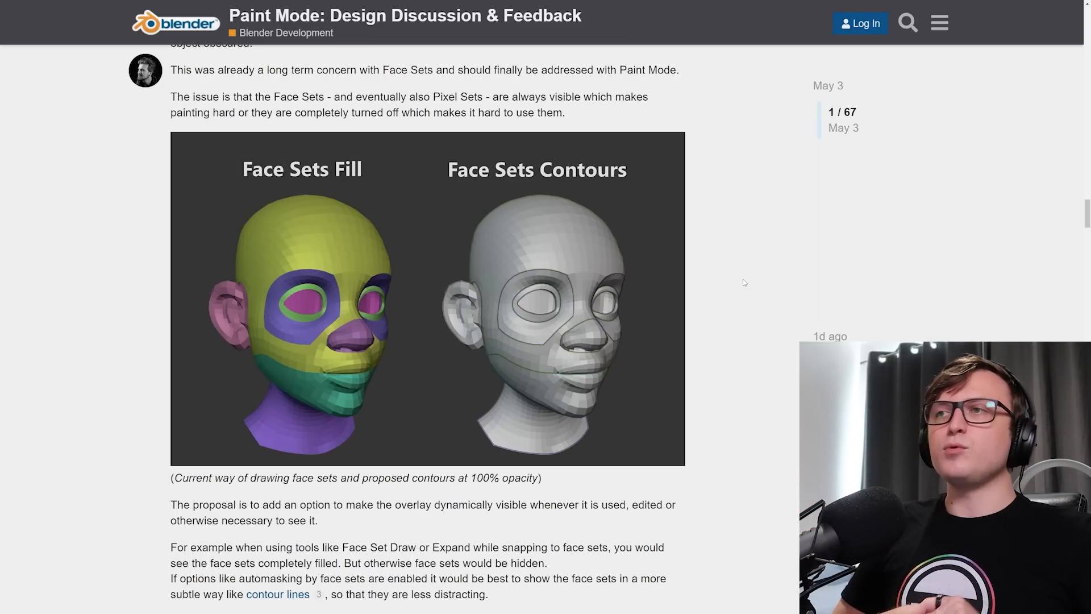
scroll(down, 3)
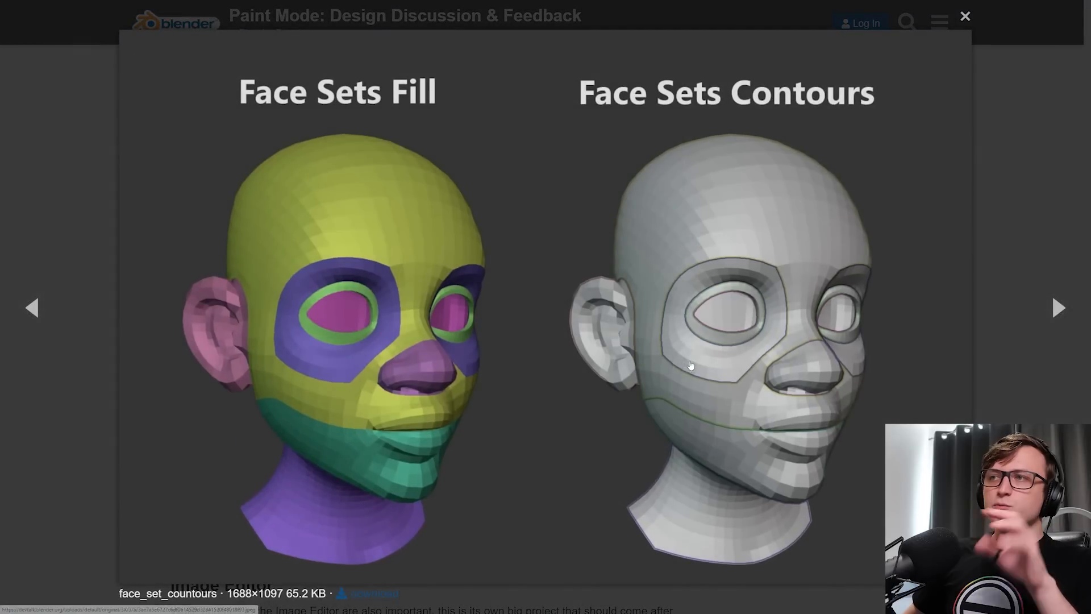
mouse_move(797, 373)
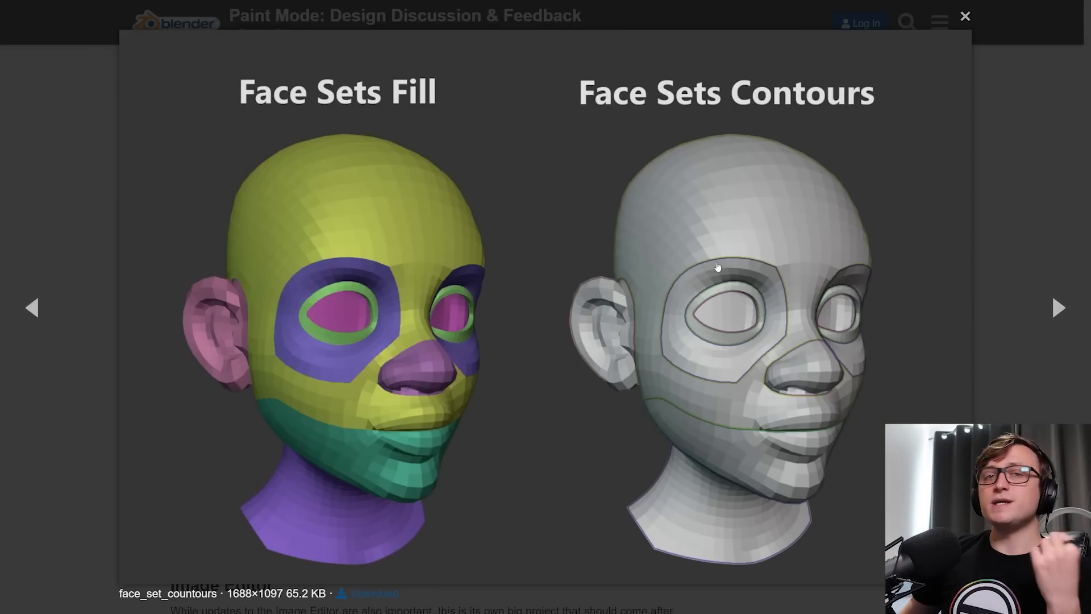
mouse_move(712, 225)
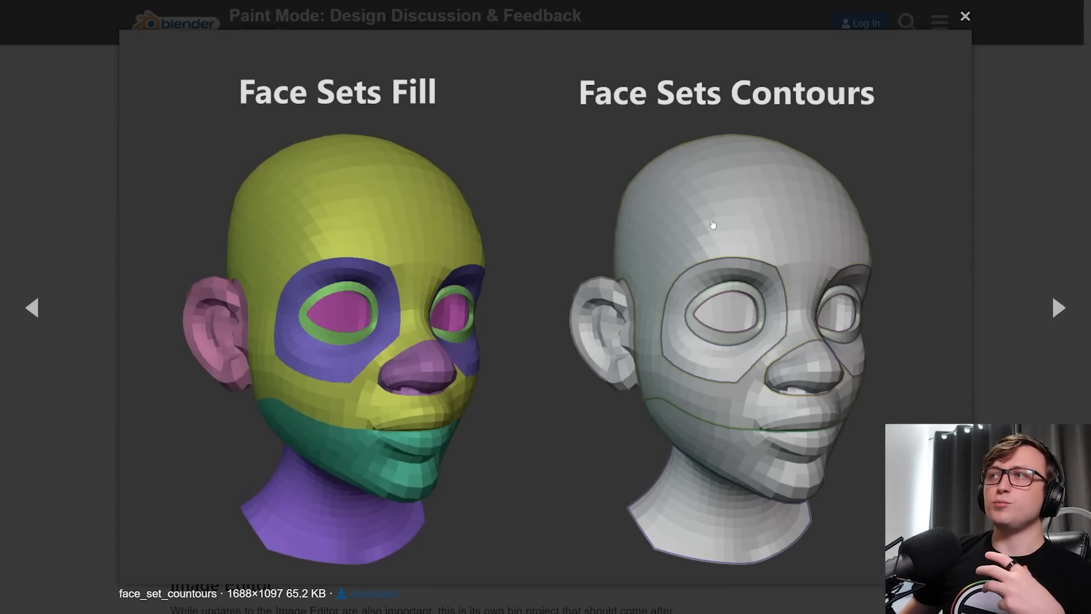
click(965, 15)
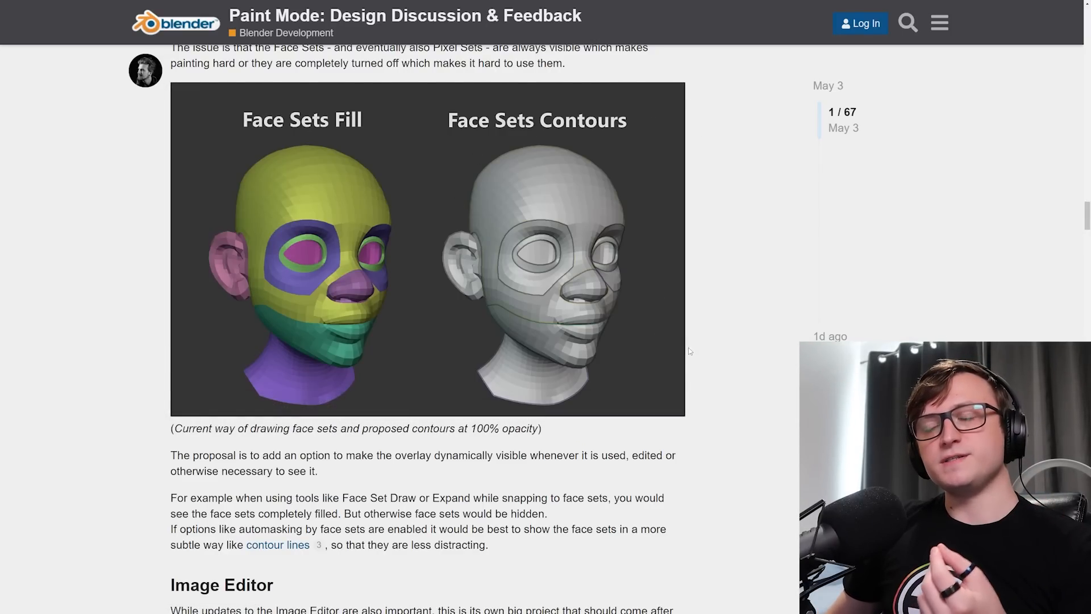
Read past the Image Editor and Feedback wanted sections to the end of the first post and its topic stats.
scroll(down, 3)
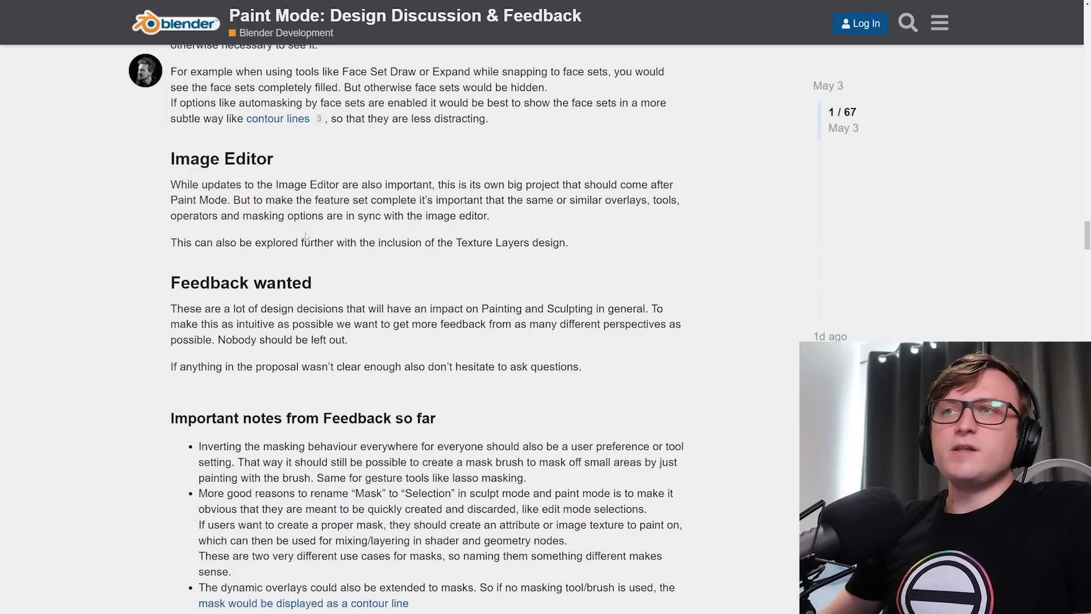
mouse_move(394, 235)
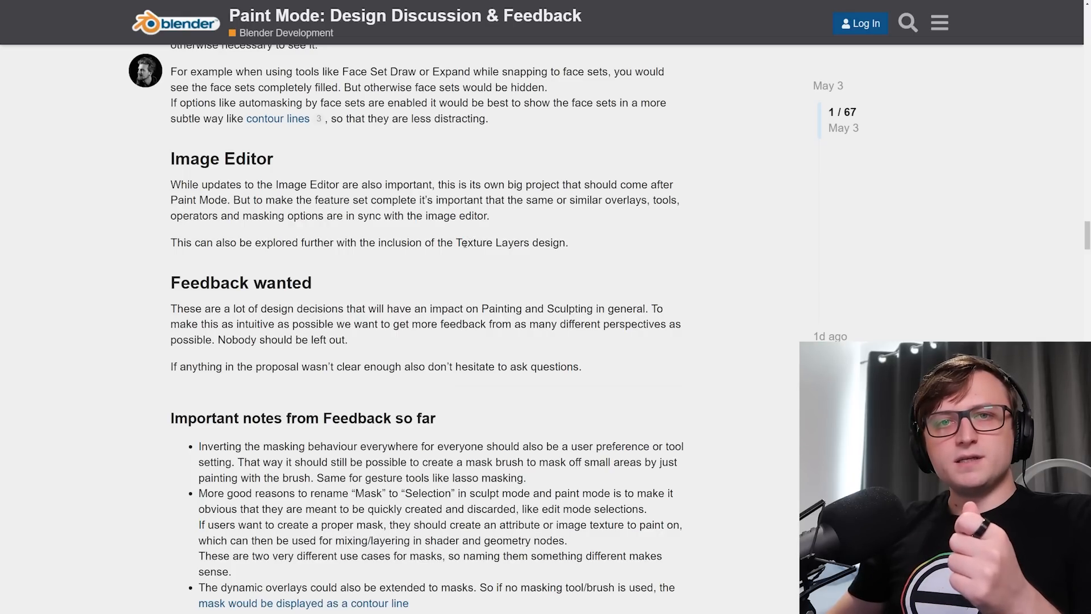
mouse_move(554, 177)
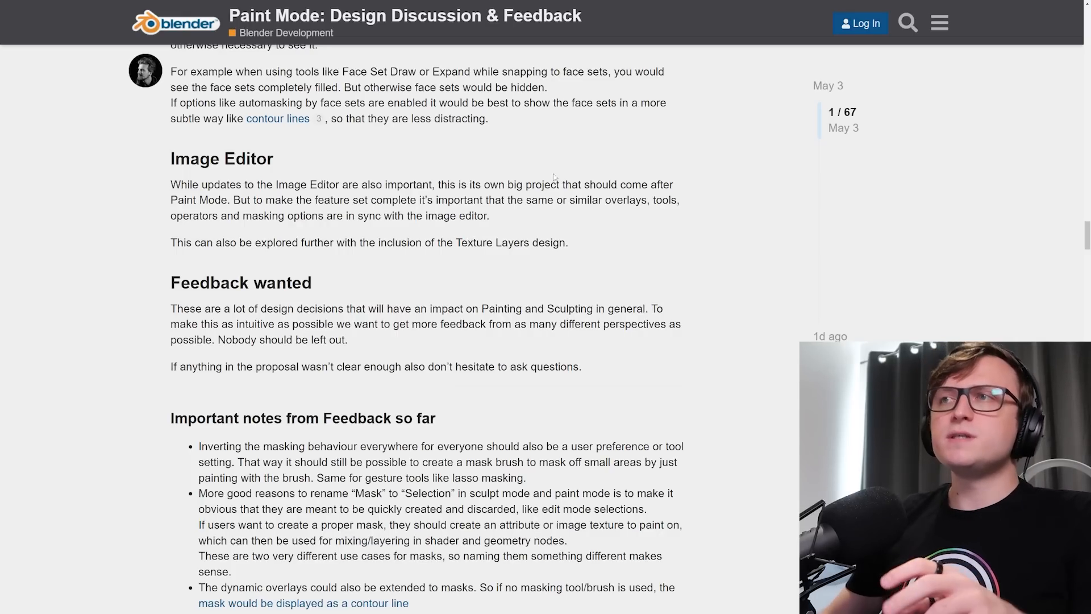
mouse_move(557, 253)
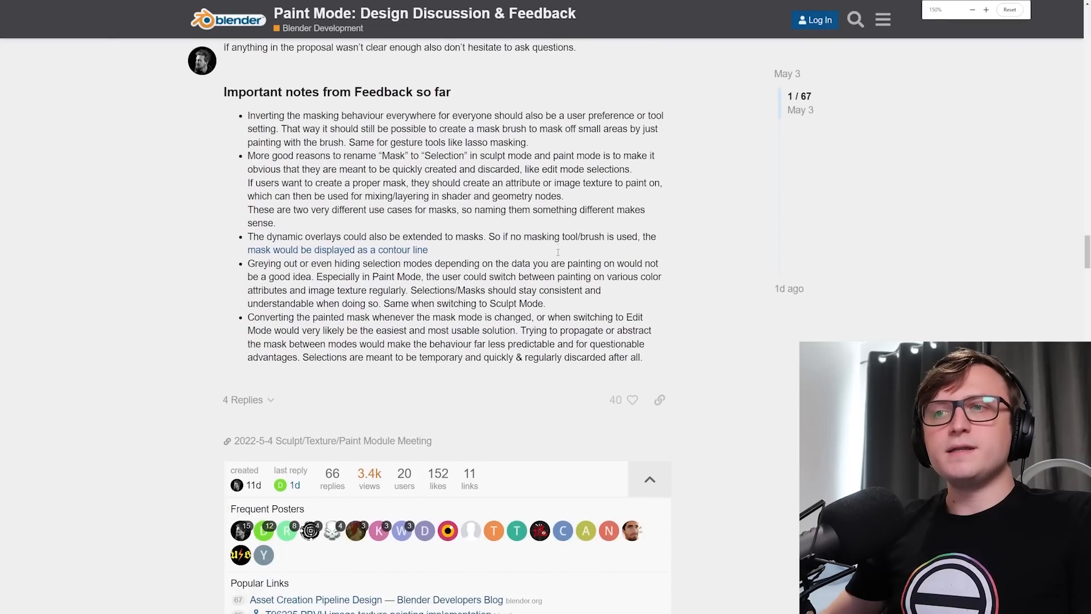
scroll(down, 3)
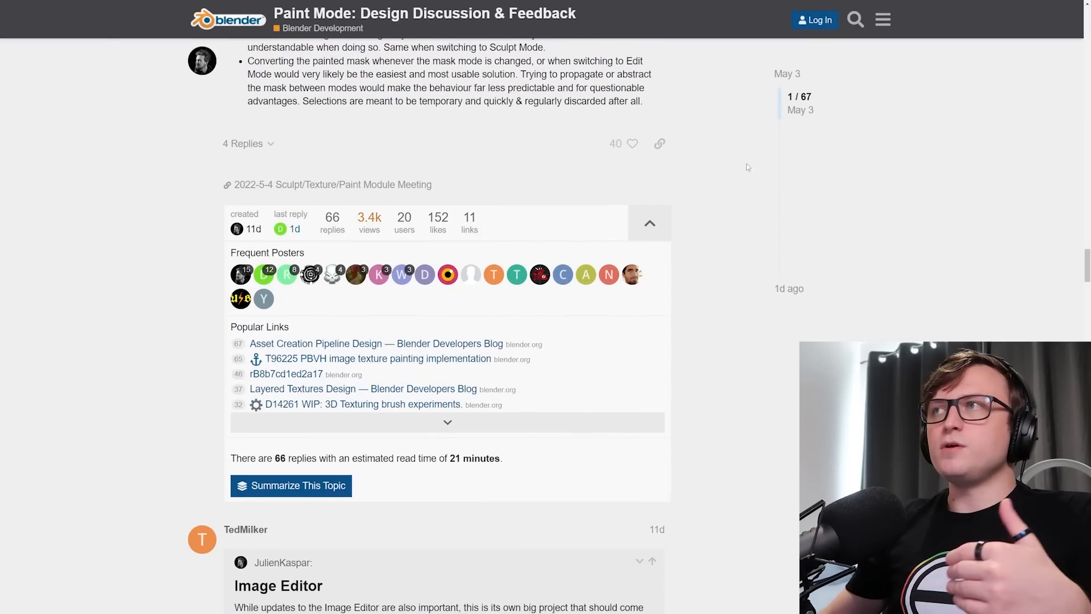
Scroll through the replies on selection conversion and syncing up to post 37.
scroll(down, 3)
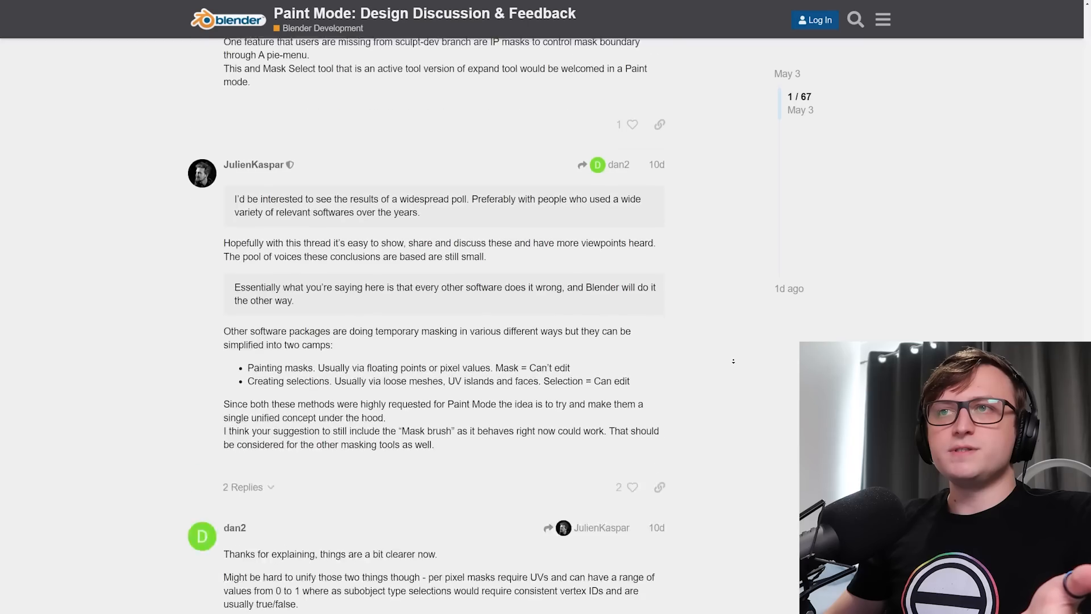
scroll(down, 3)
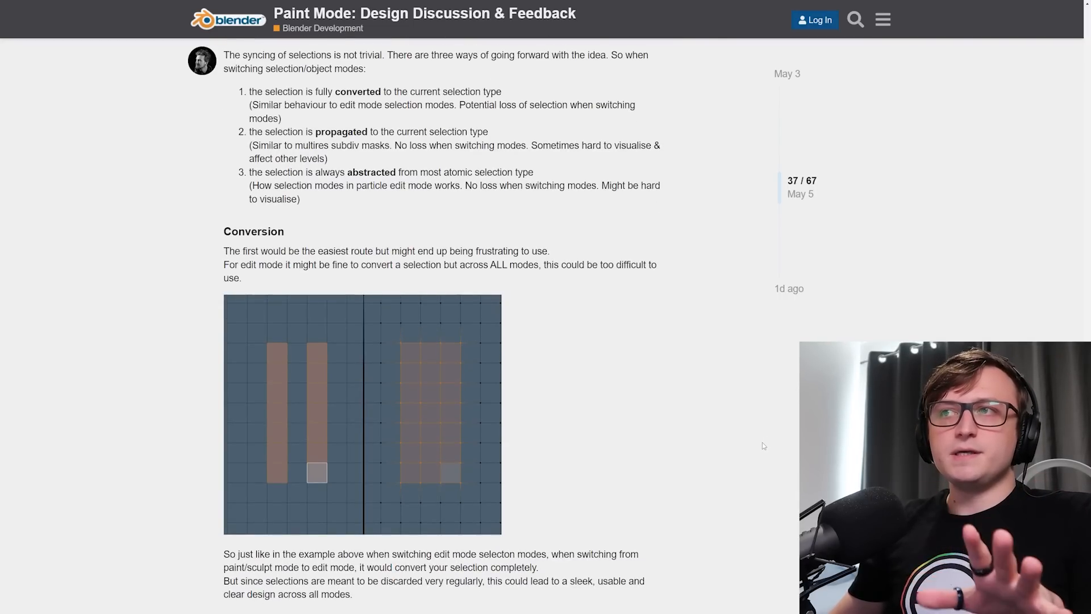
scroll(down, 3)
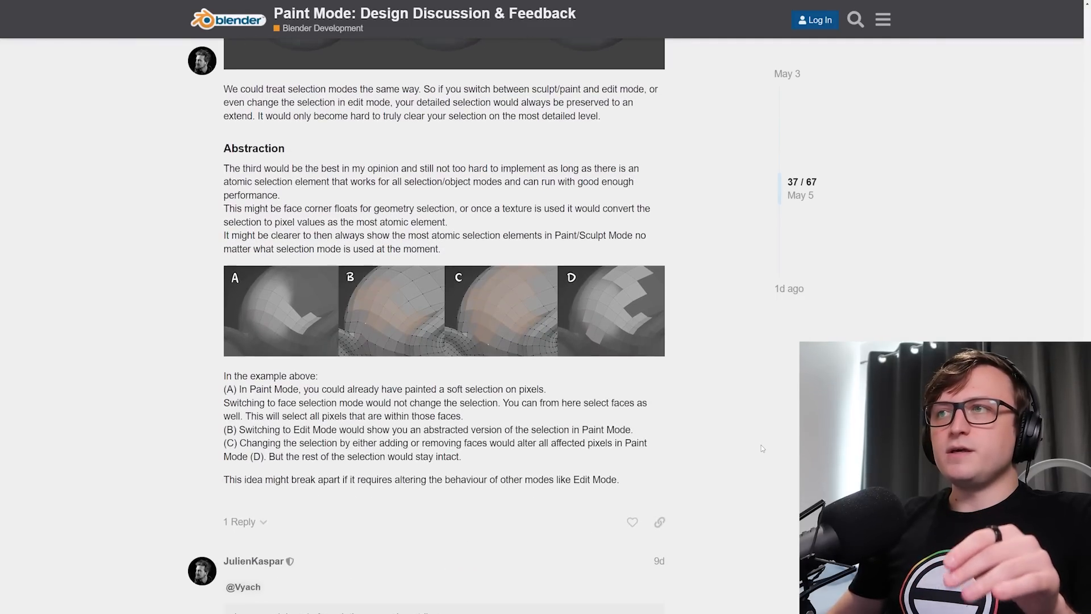
scroll(down, 3)
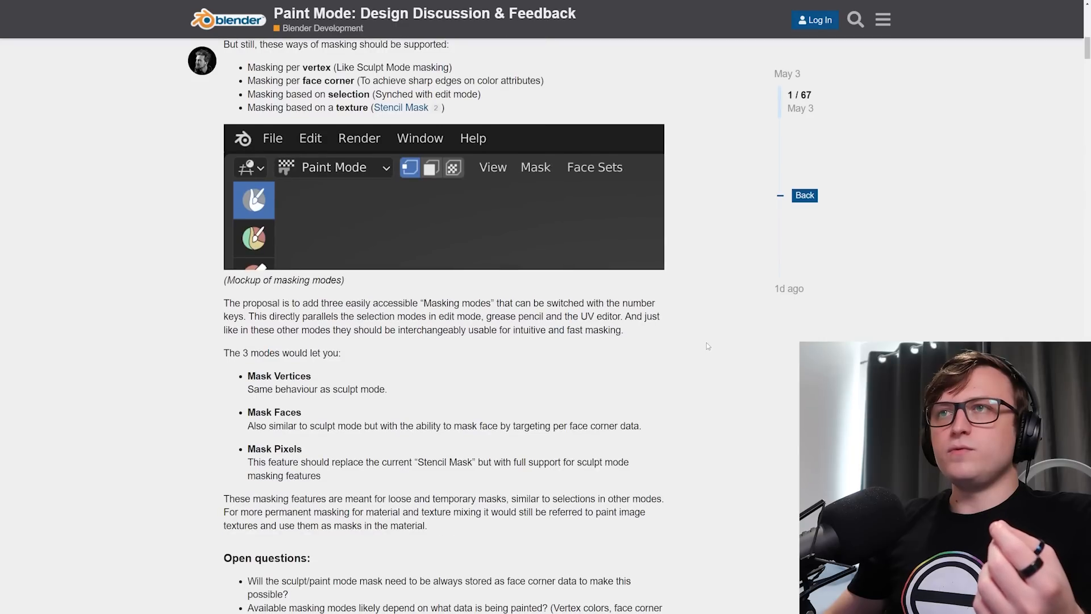
scroll(down, 3)
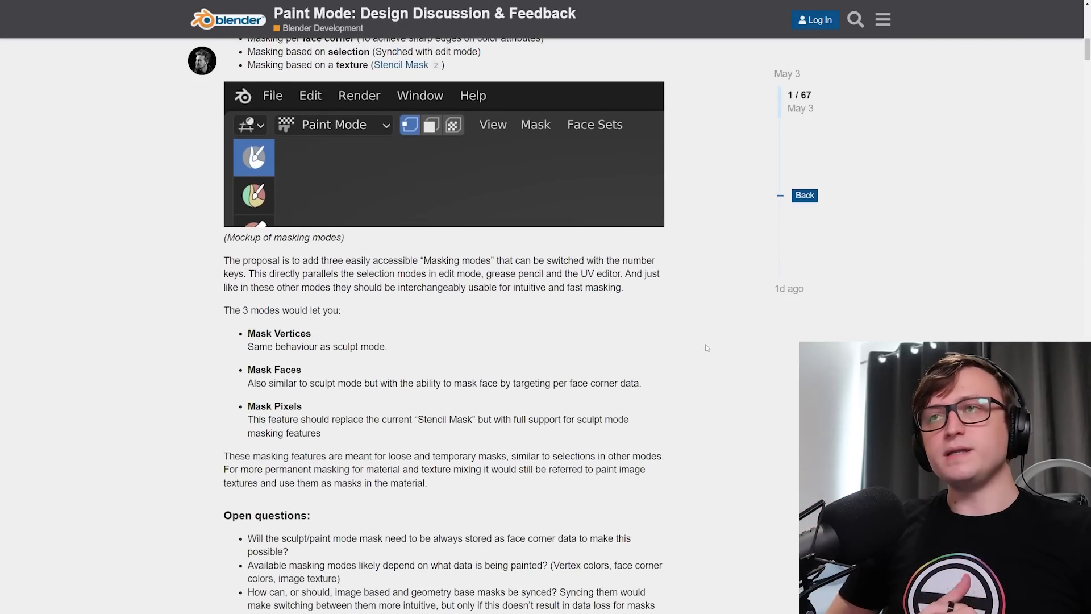